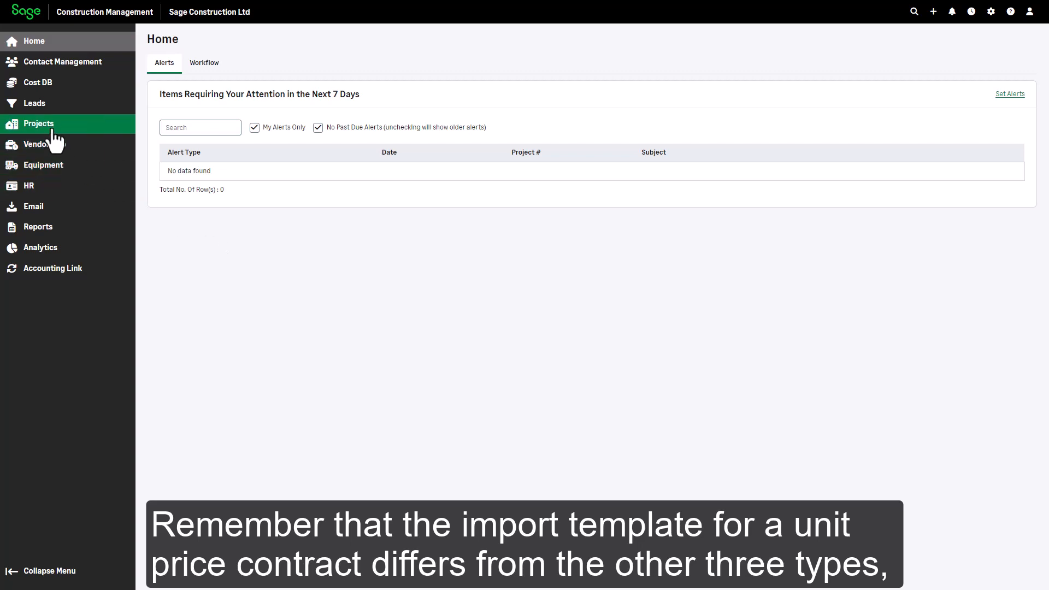
- Open project 24-050, Mountain Park Plaza, from the Projects list
{"action": "left_click", "coordinate": [38, 124]}
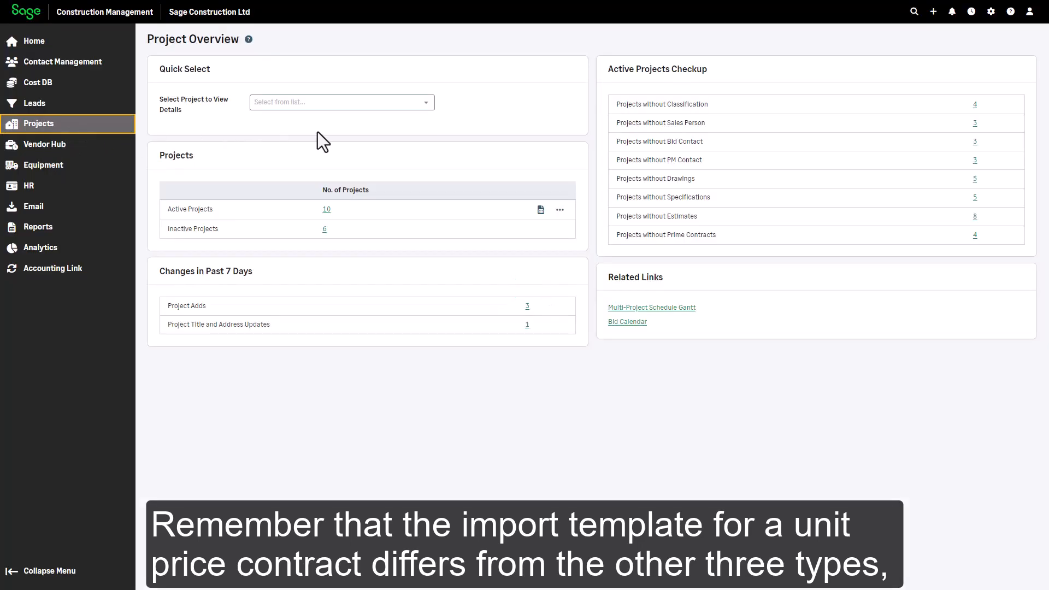
{"action": "left_click", "coordinate": [341, 101]}
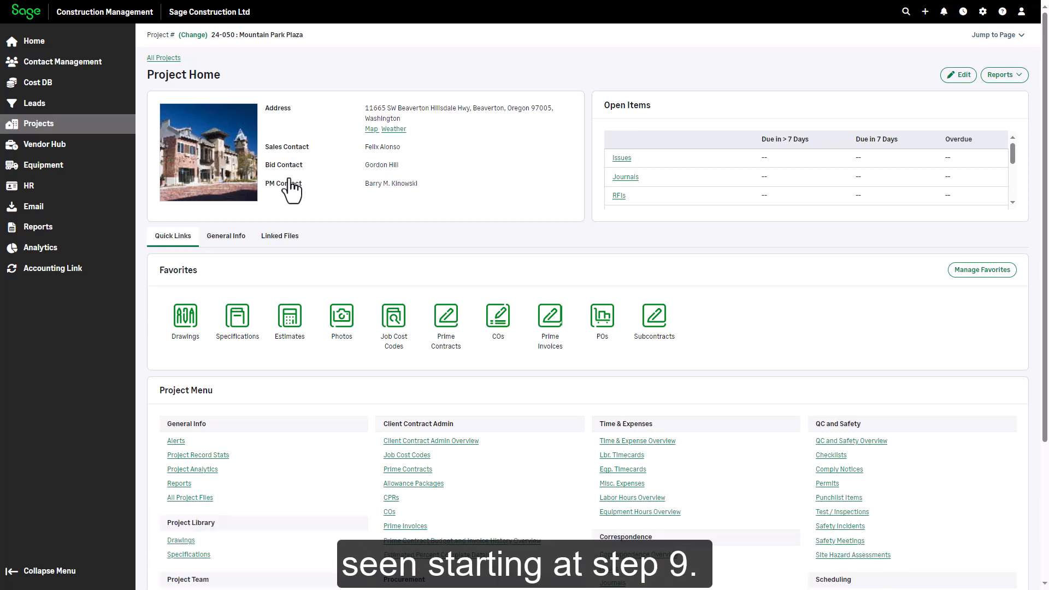
{"action": "mouse_move", "coordinate": [444, 456]}
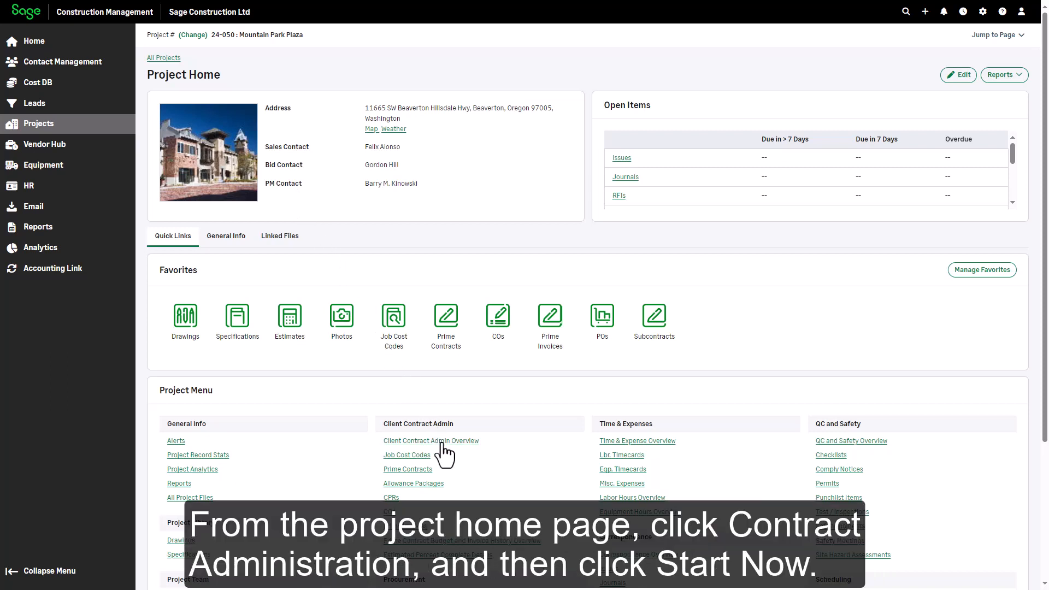
{"action": "left_click", "coordinate": [432, 441]}
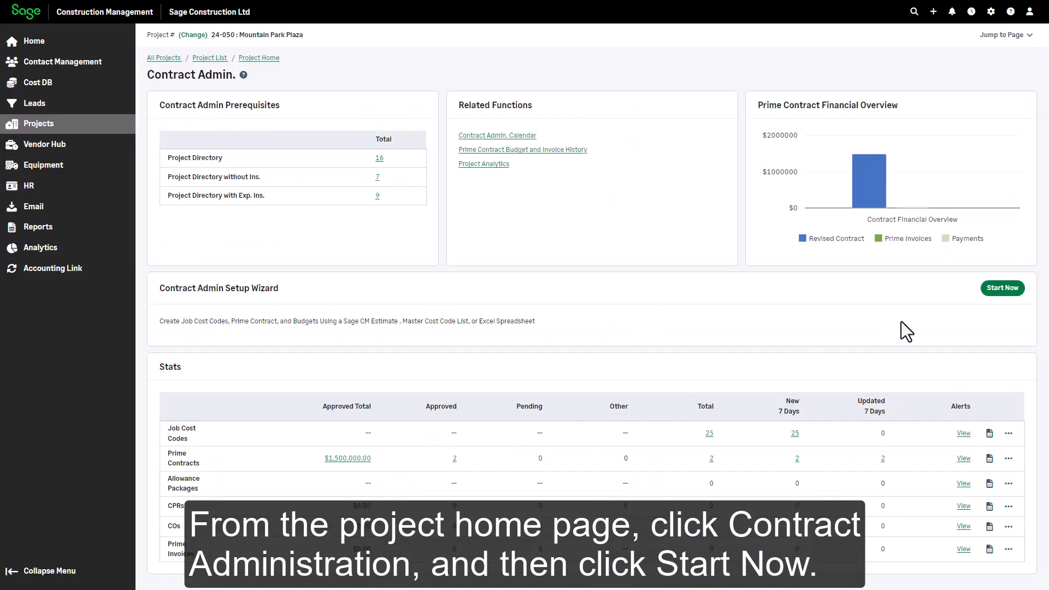
{"action": "left_click", "coordinate": [1001, 288]}
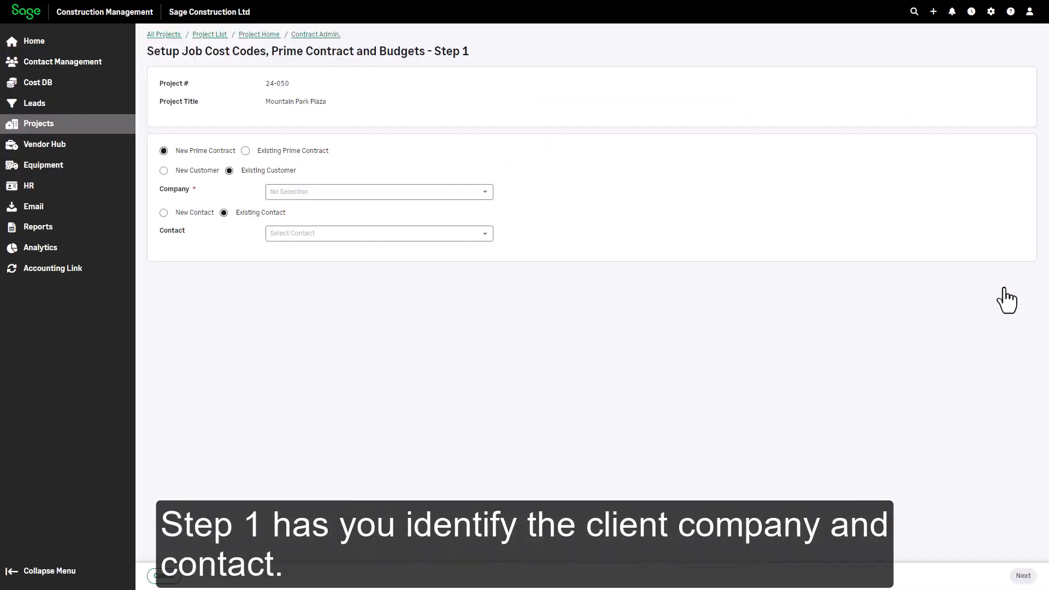
{"action": "mouse_move", "coordinate": [886, 254]}
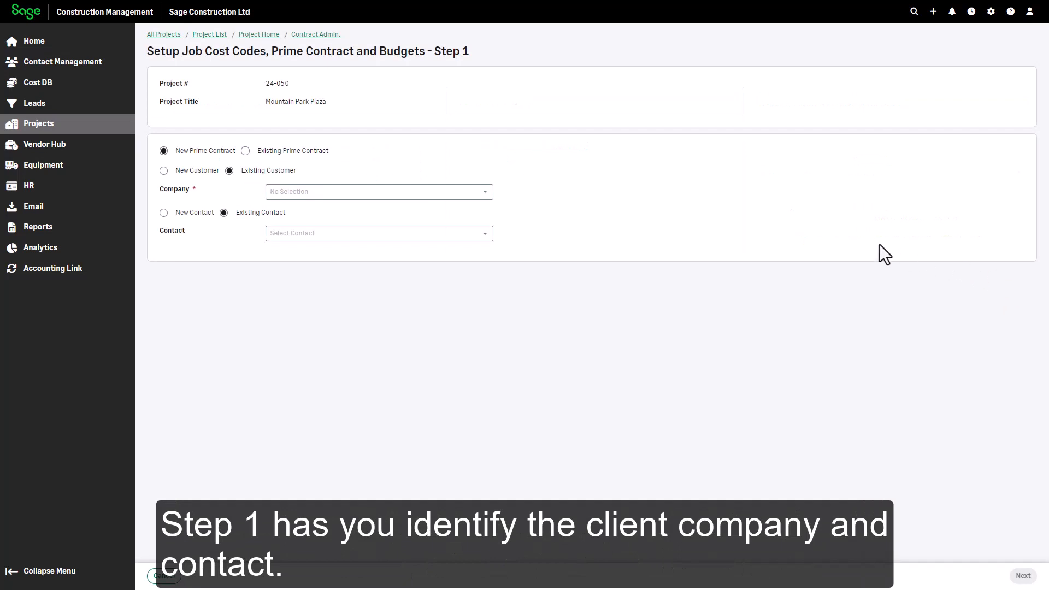
{"action": "left_click", "coordinate": [379, 192]}
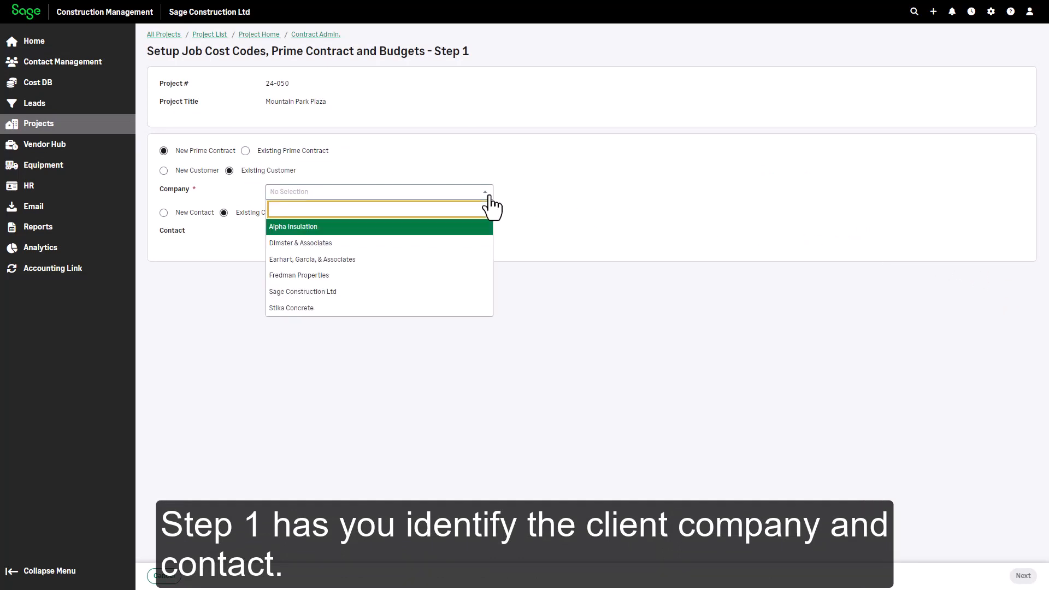
{"action": "left_click", "coordinate": [298, 274]}
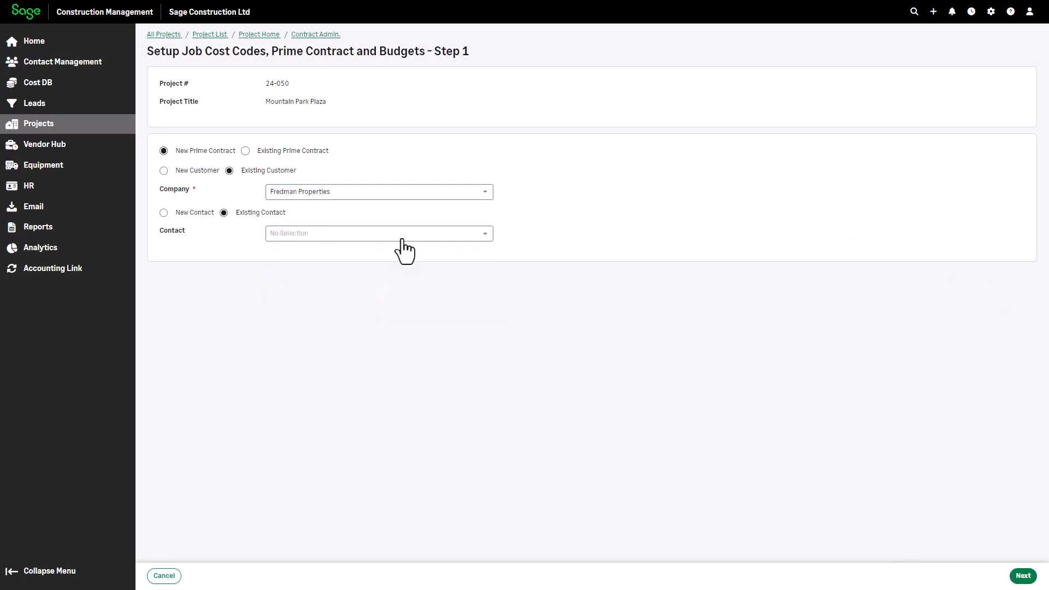
{"action": "left_click", "coordinate": [378, 233]}
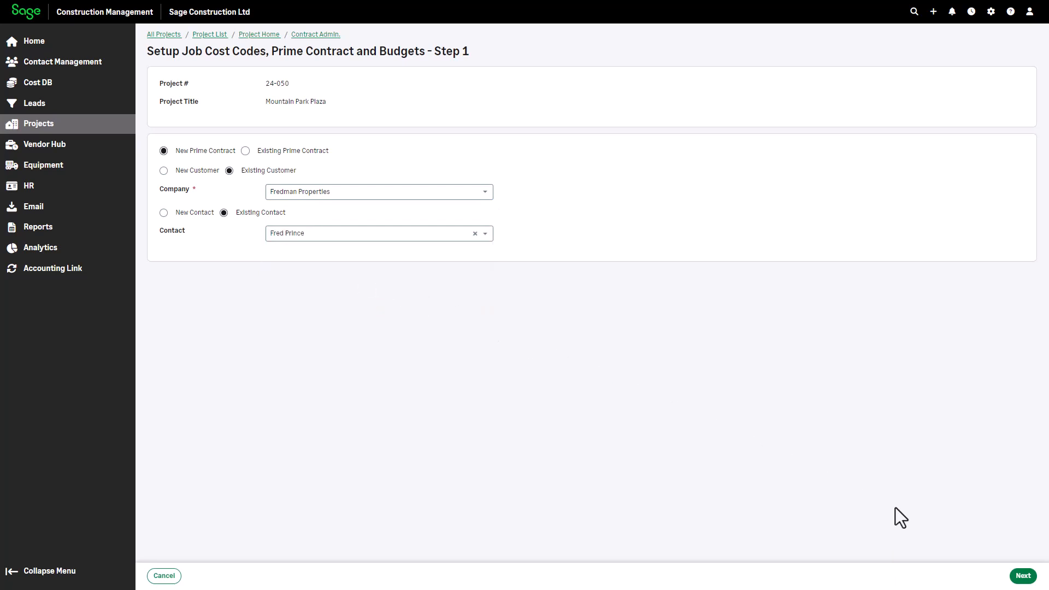
{"action": "left_click", "coordinate": [1022, 576]}
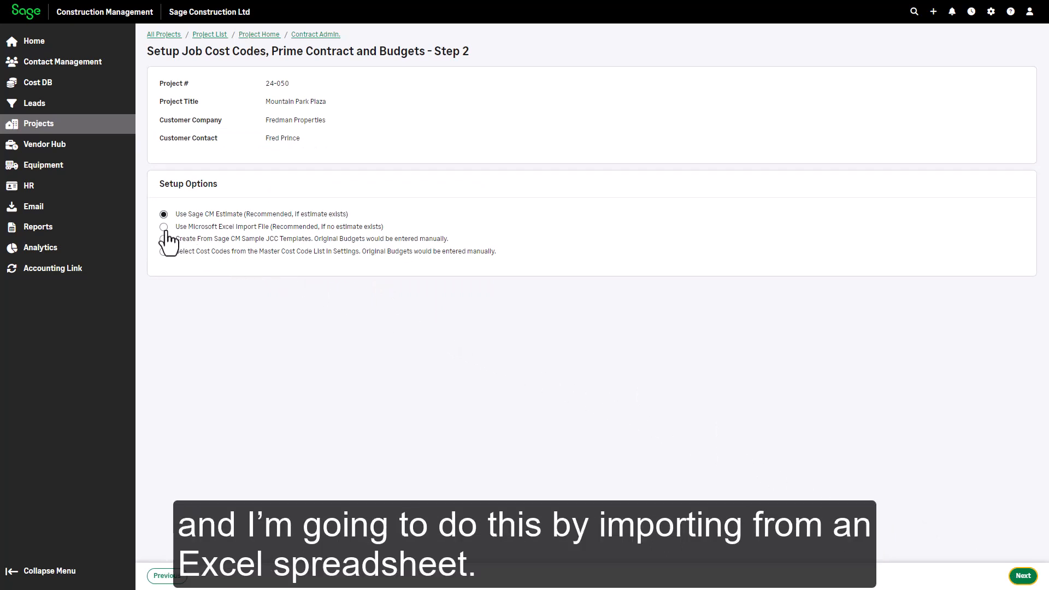
{"action": "left_click", "coordinate": [164, 227]}
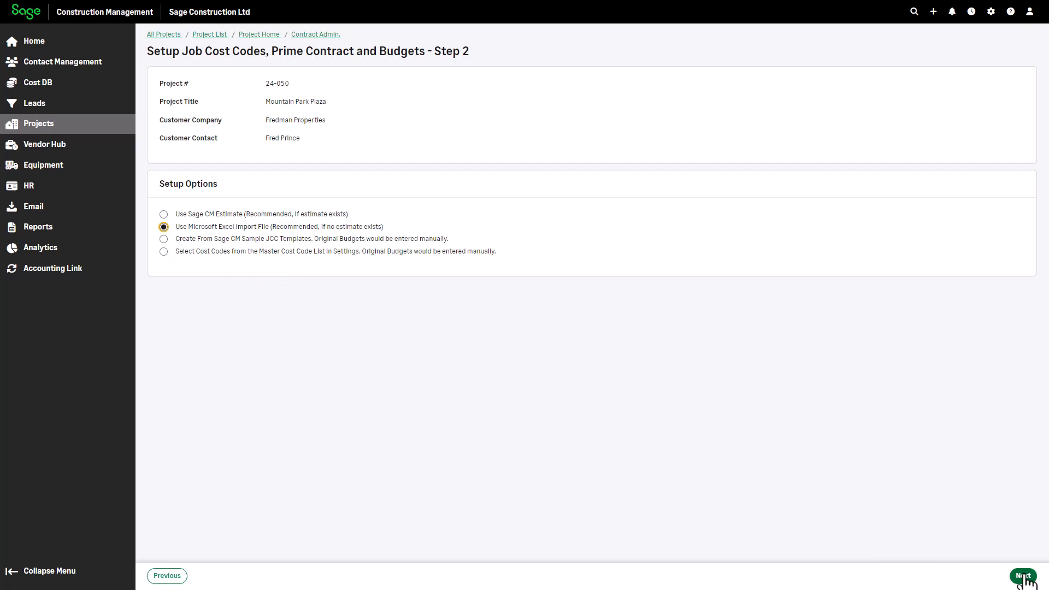
- Save contract 004 as an Approved Unit Price with Billed Quantities contract dated 15-Feb-2024
{"action": "left_click", "coordinate": [1023, 576]}
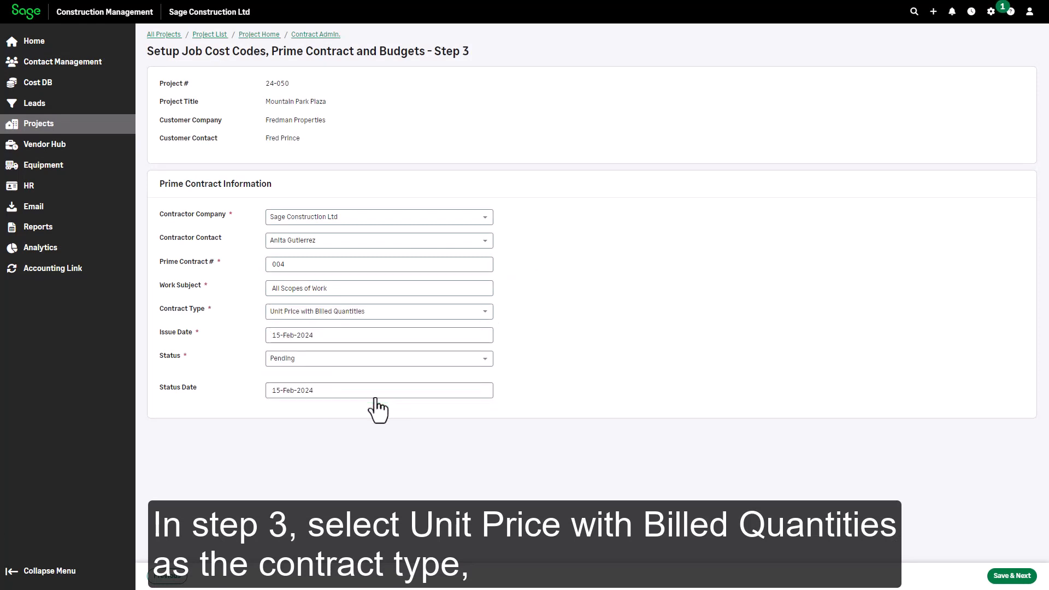
{"action": "left_click", "coordinate": [379, 358]}
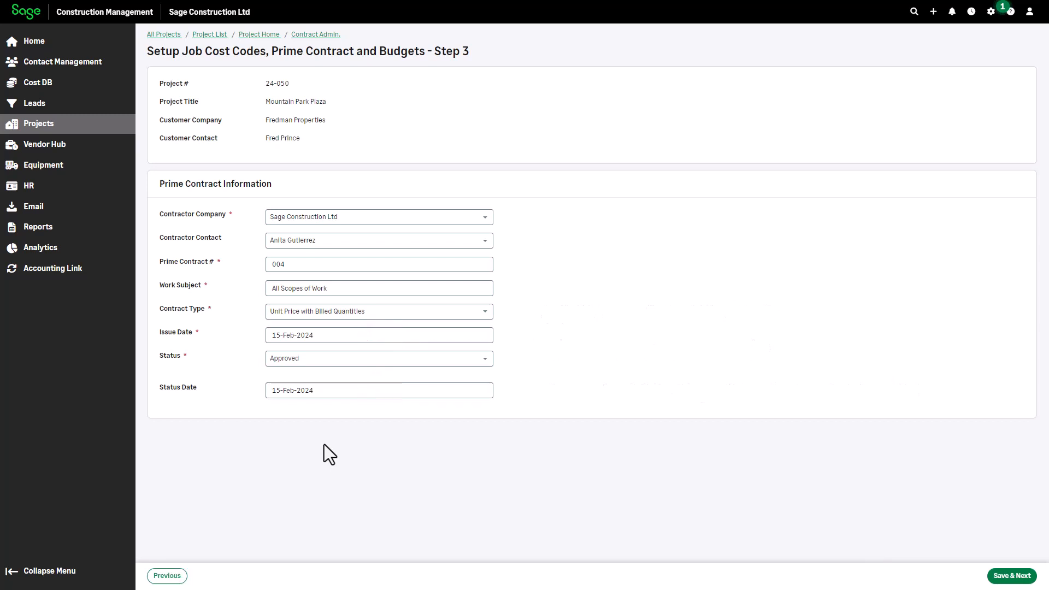
{"action": "left_click", "coordinate": [1011, 576]}
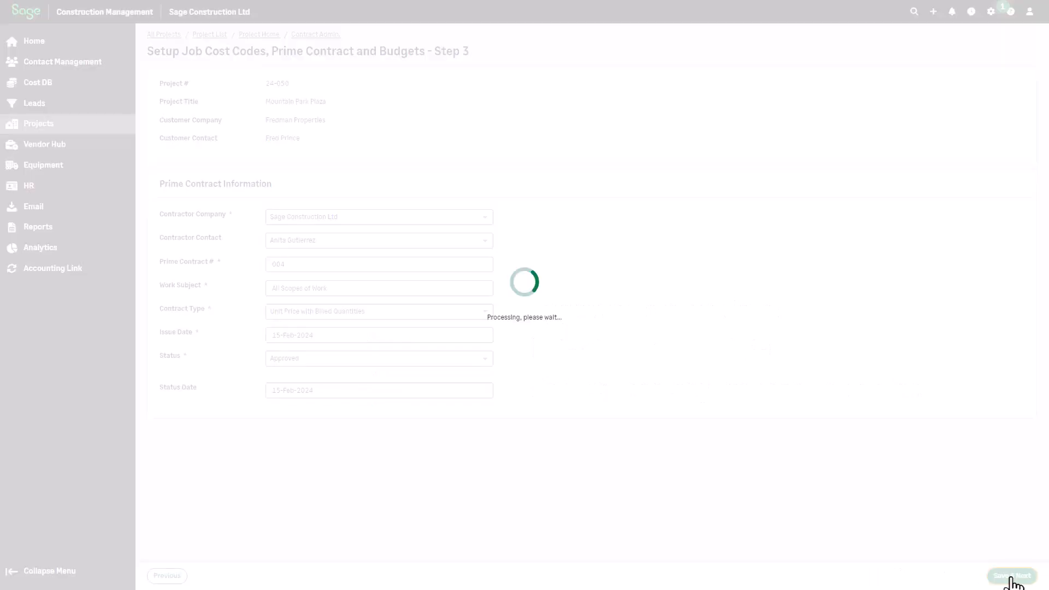
- Import the UnitPrice .xls spreadsheet and review its previewed cost code rows
{"action": "left_click", "coordinate": [1013, 575]}
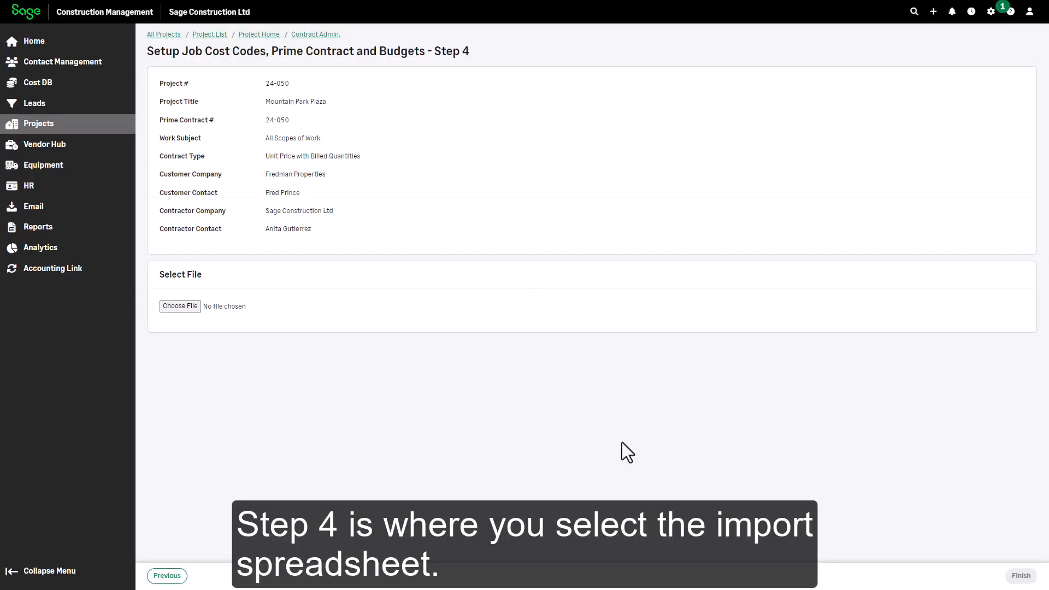
{"action": "left_click", "coordinate": [180, 306]}
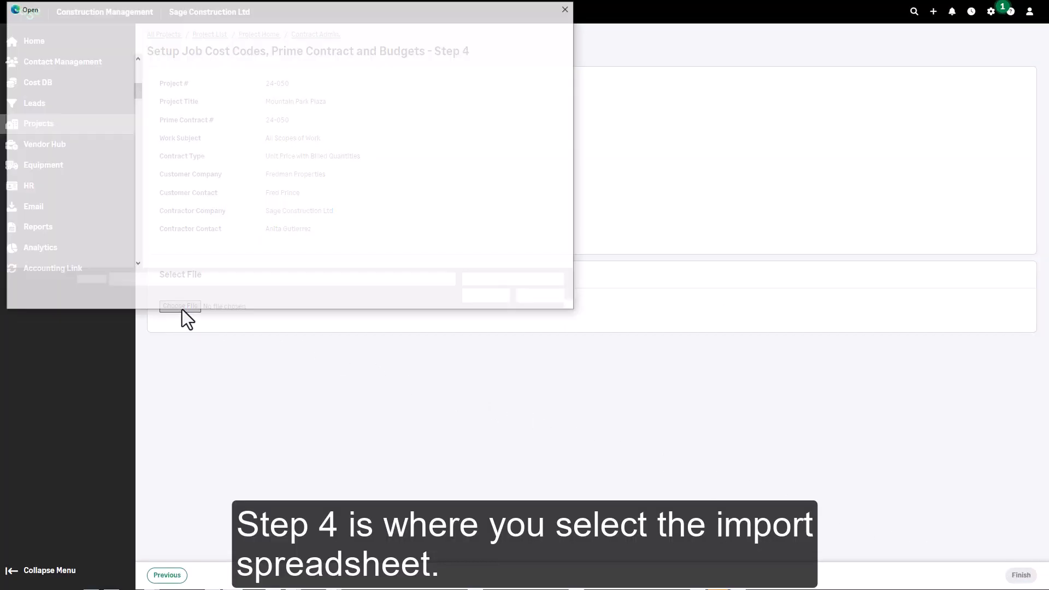
{"action": "left_click", "coordinate": [179, 306]}
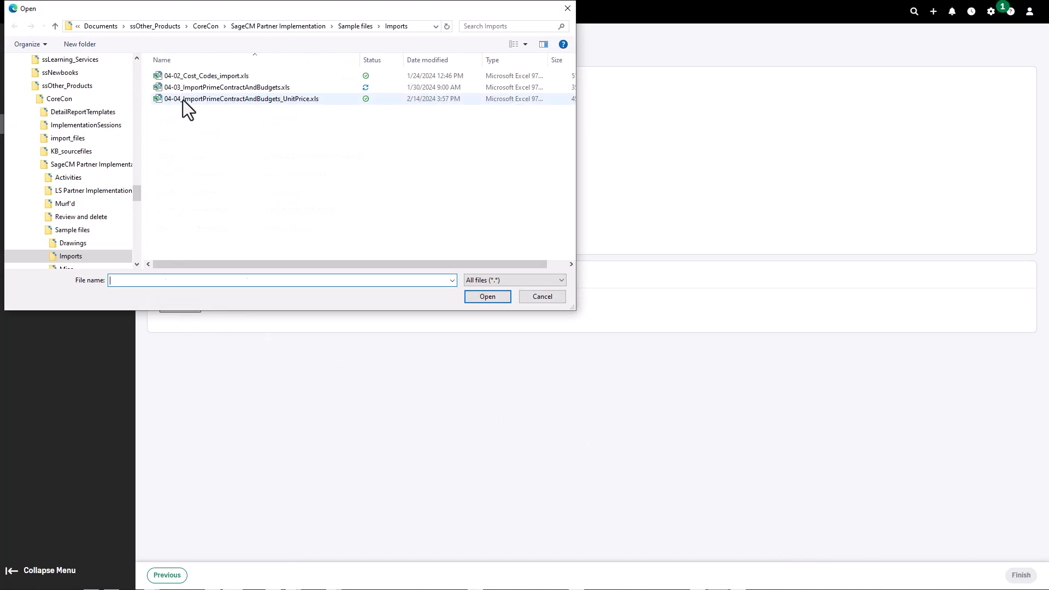
{"action": "left_click", "coordinate": [540, 296]}
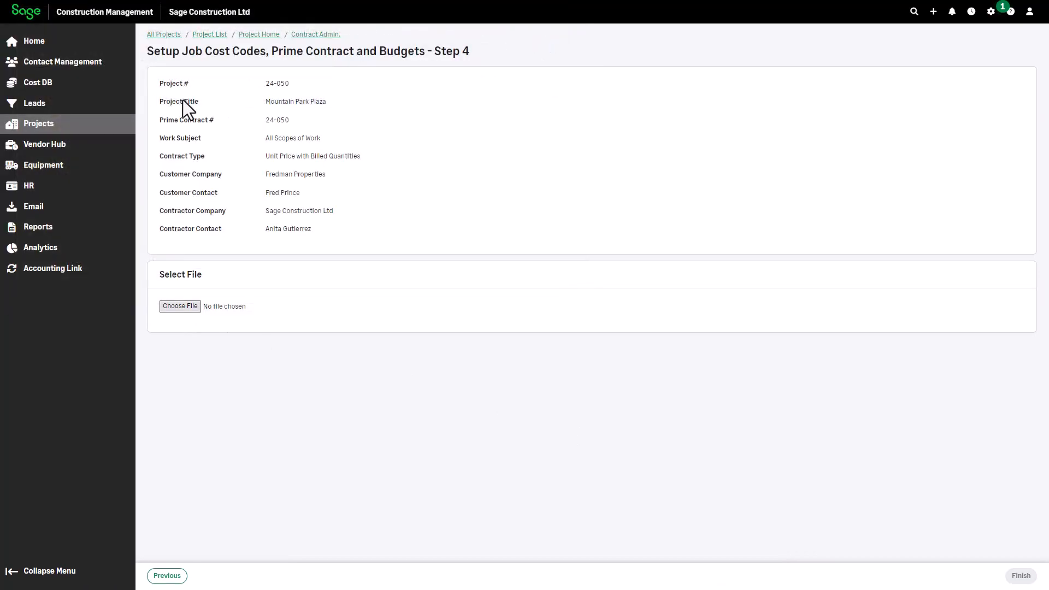
{"action": "left_click", "coordinate": [179, 306]}
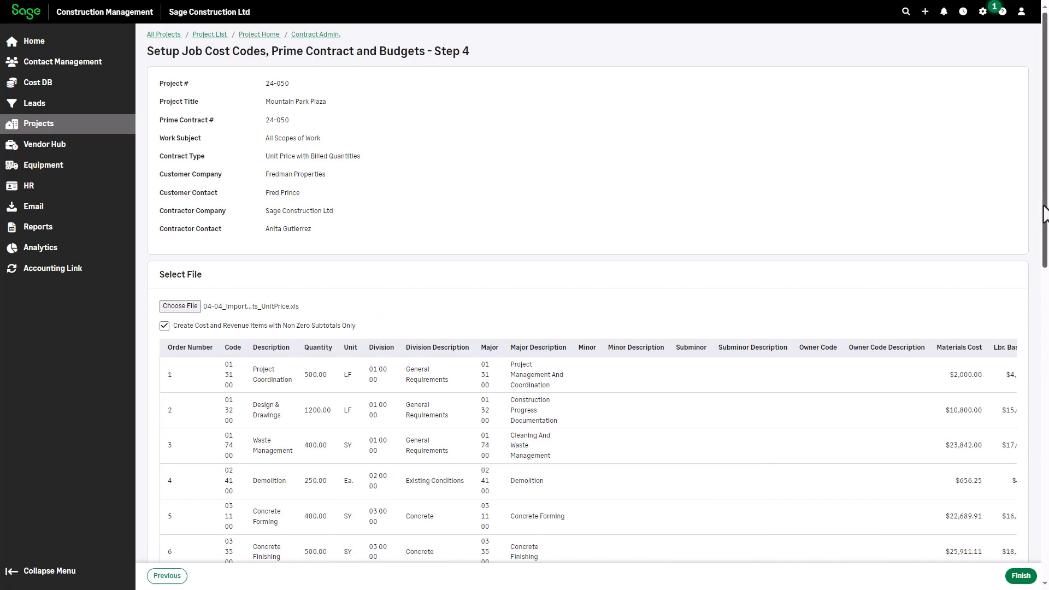
{"action": "scroll", "scroll_direction": "down", "scroll_amount": 3}
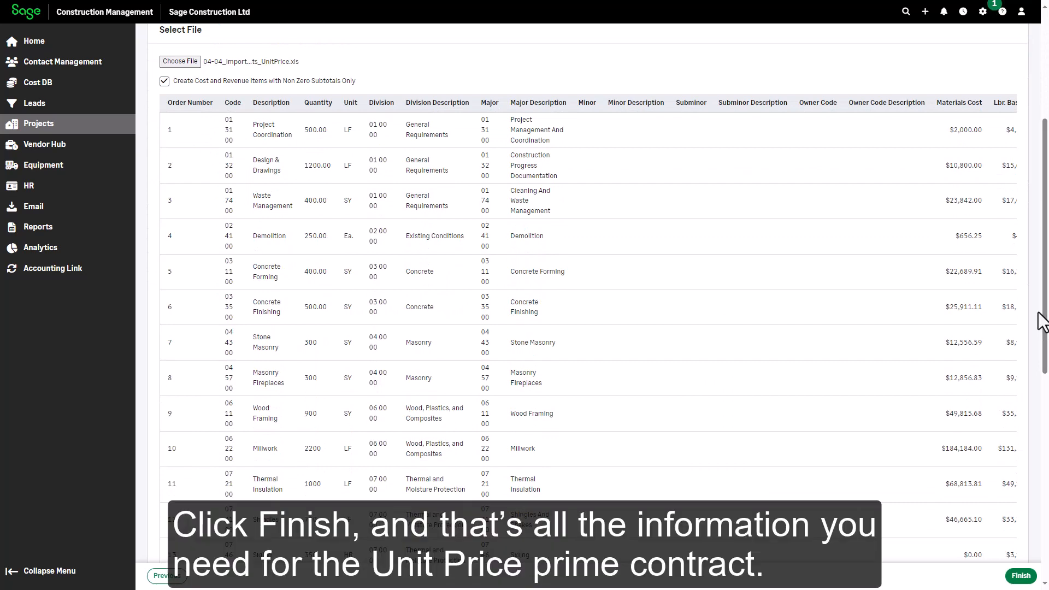
- Create prime contract 004 and scroll to its budget and linked project information
{"action": "left_click", "coordinate": [1022, 576]}
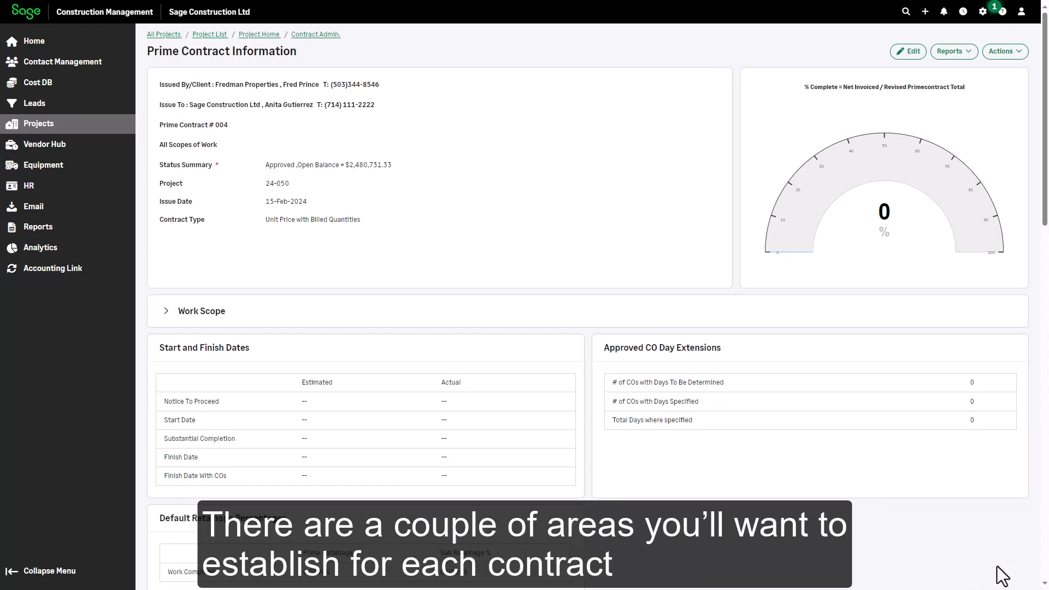
{"action": "mouse_move", "coordinate": [1002, 575]}
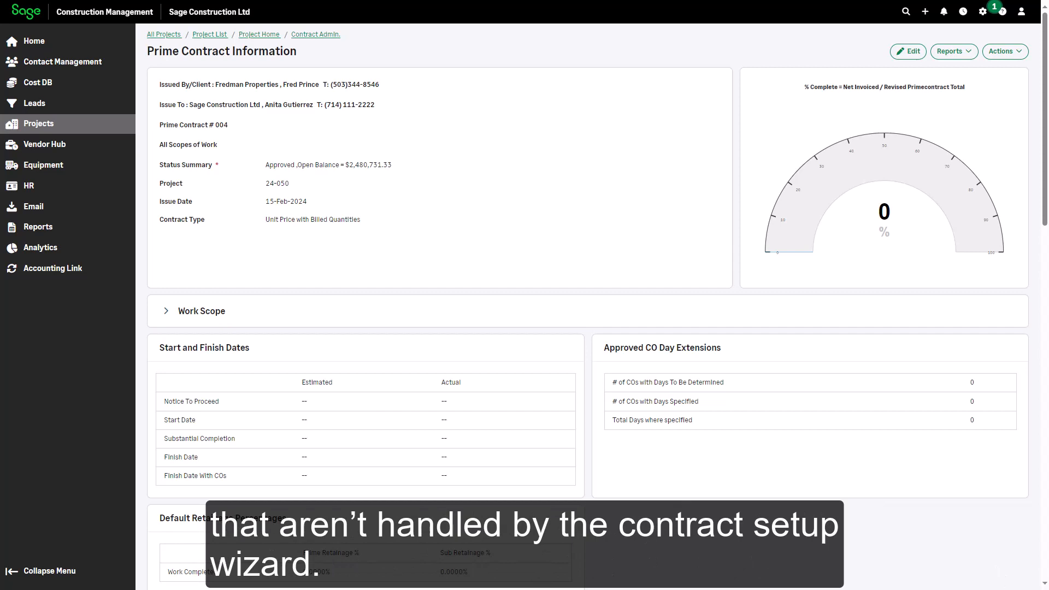
{"action": "mouse_move", "coordinate": [671, 193]}
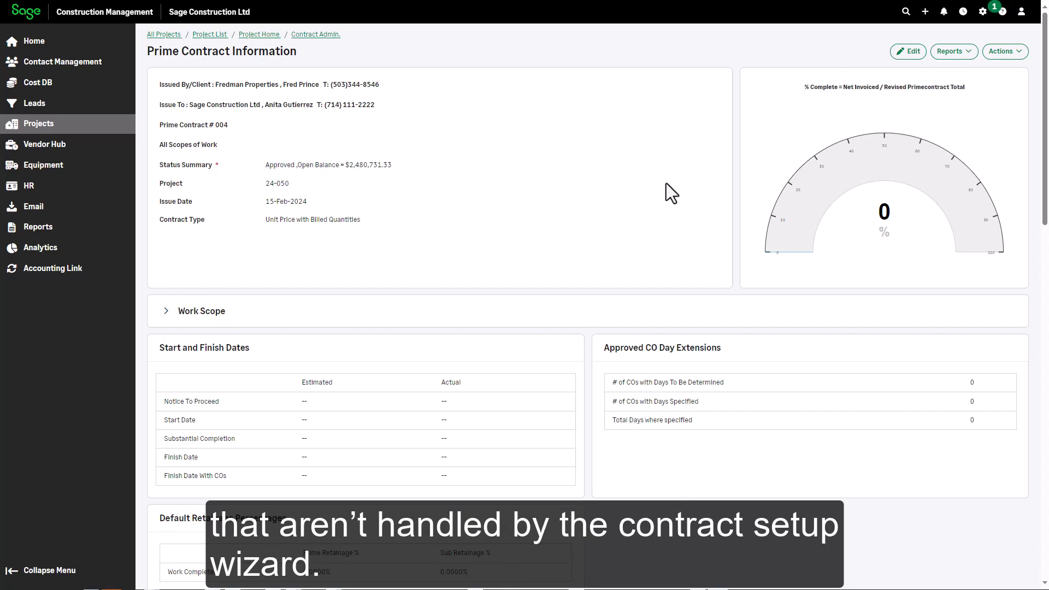
{"action": "scroll", "scroll_direction": "down", "scroll_amount": 3}
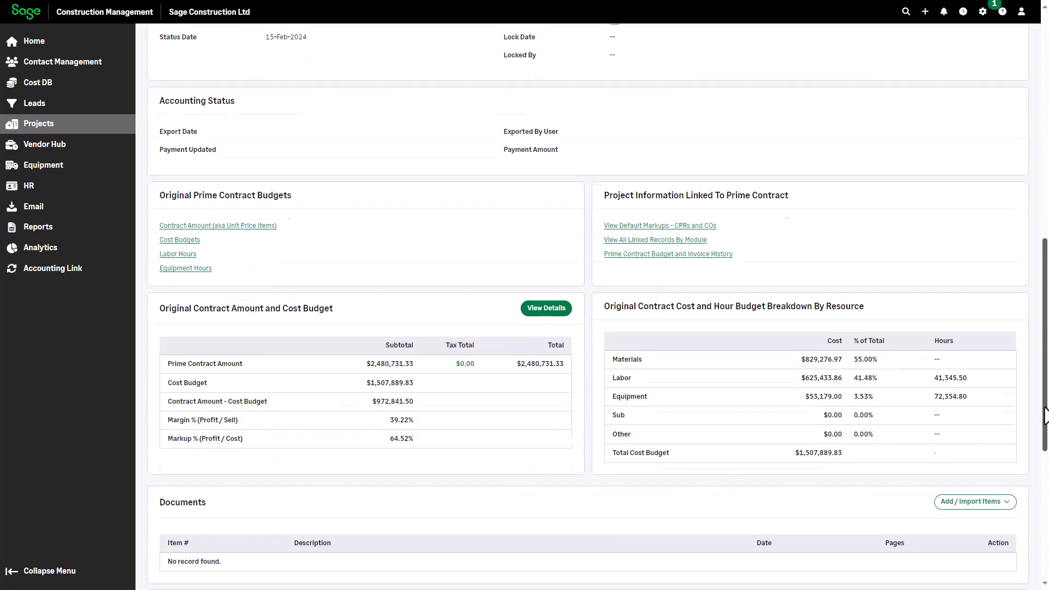
{"action": "scroll", "scroll_direction": "down", "scroll_amount": 3}
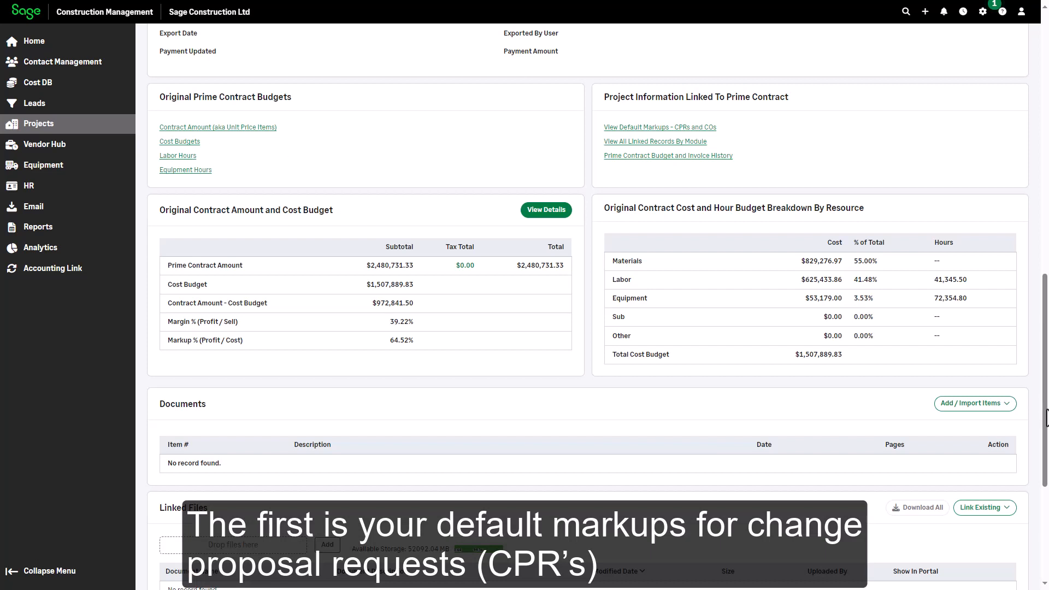
{"action": "mouse_move", "coordinate": [659, 127]}
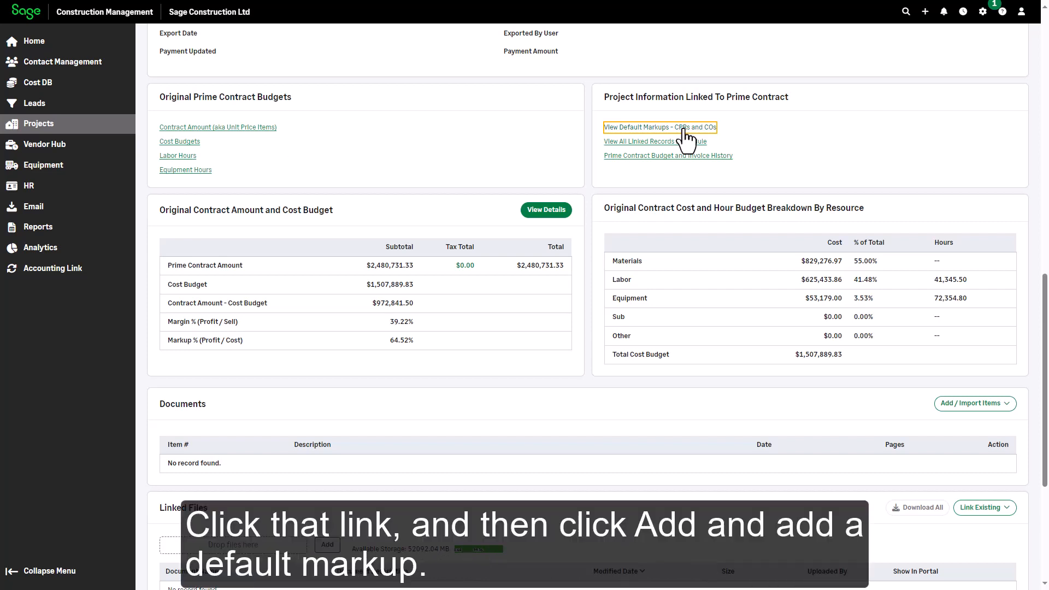
- Add a default CPR/CO markup with order number 1 and description Sales Tax
{"action": "left_click", "coordinate": [660, 128]}
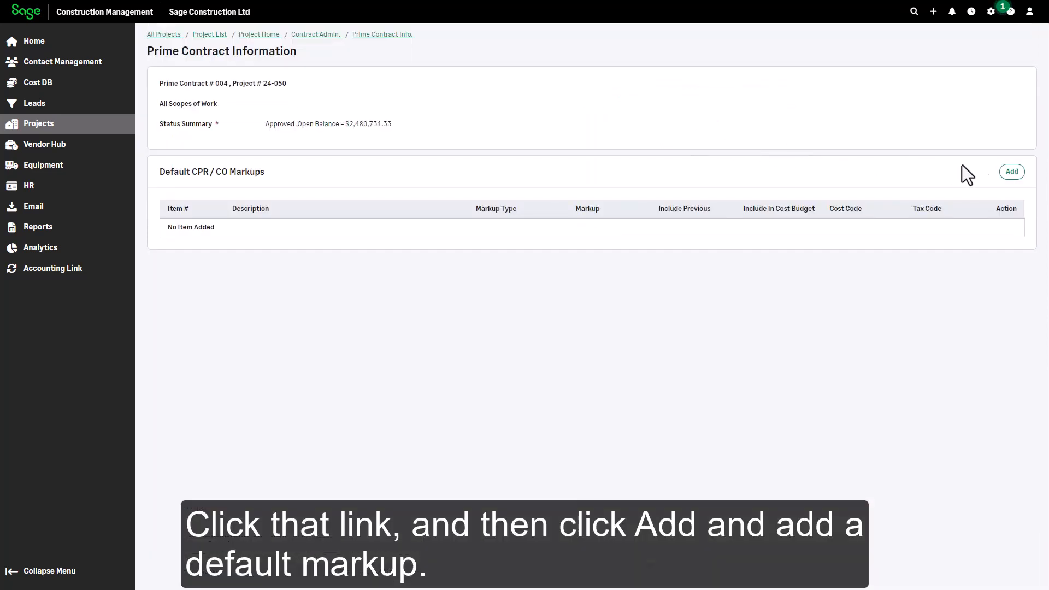
{"action": "left_click", "coordinate": [1012, 171]}
{"action": "type", "text": "Sales Tax"}
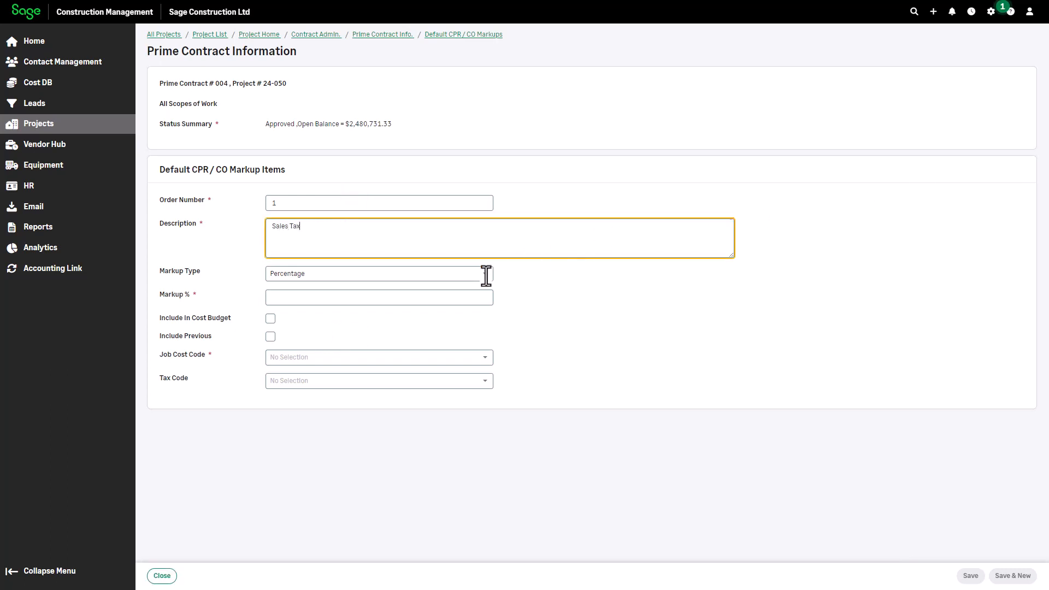
- Save Sales Tax as a 5% percentage markup, including previous markups, cost code 01 31 00
{"action": "left_click", "coordinate": [485, 273]}
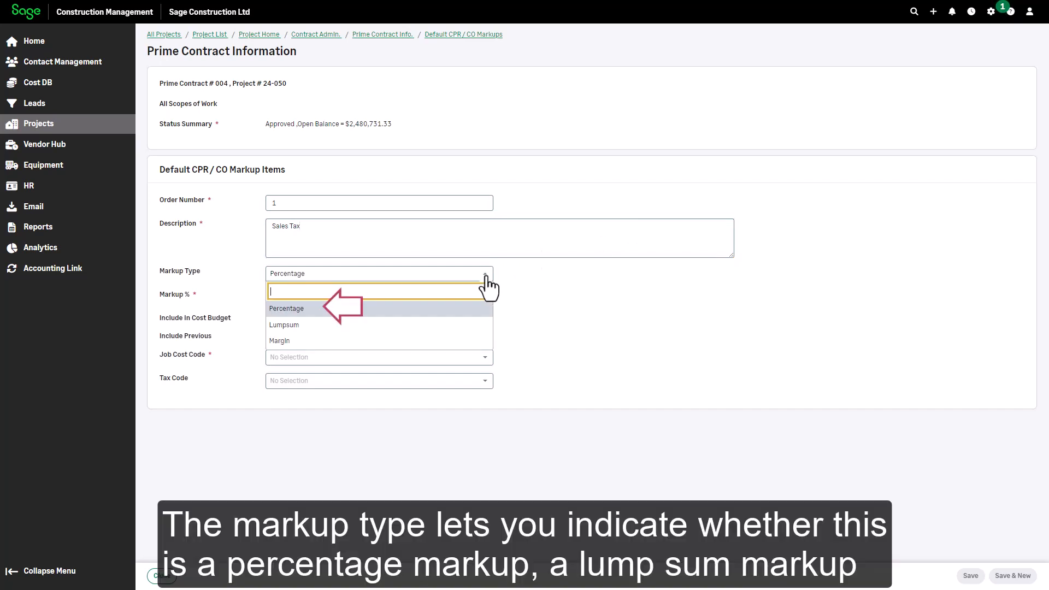
{"action": "mouse_move", "coordinate": [489, 284]}
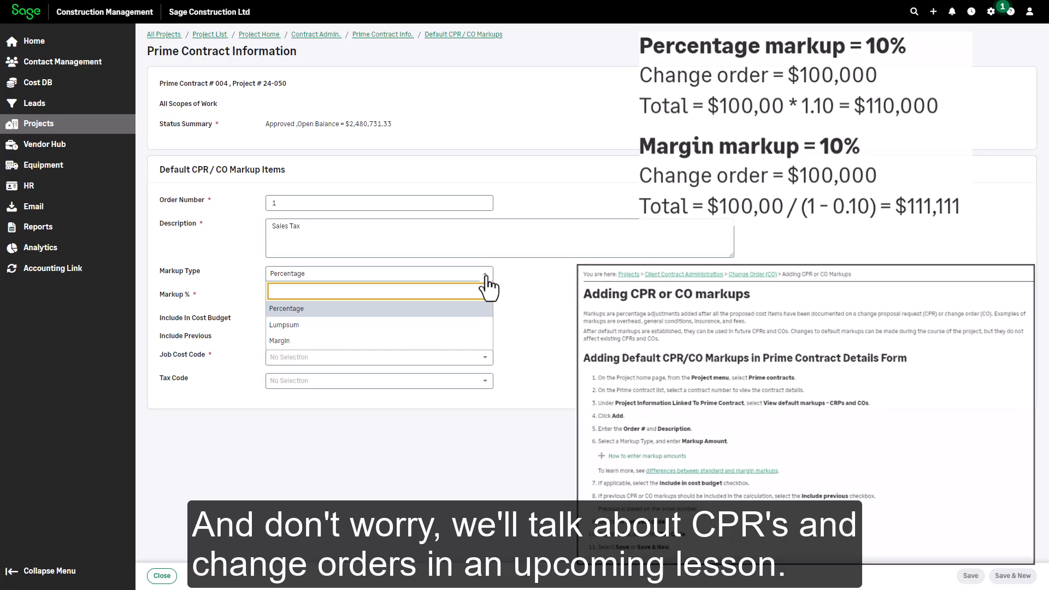
{"action": "left_click", "coordinate": [286, 308]}
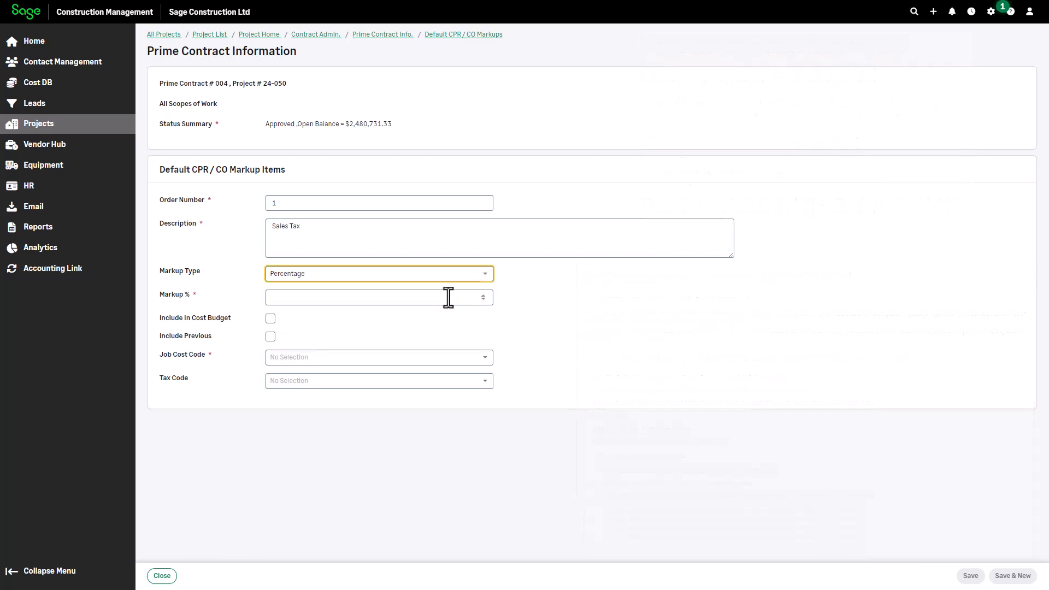
{"action": "type", "text": "5"}
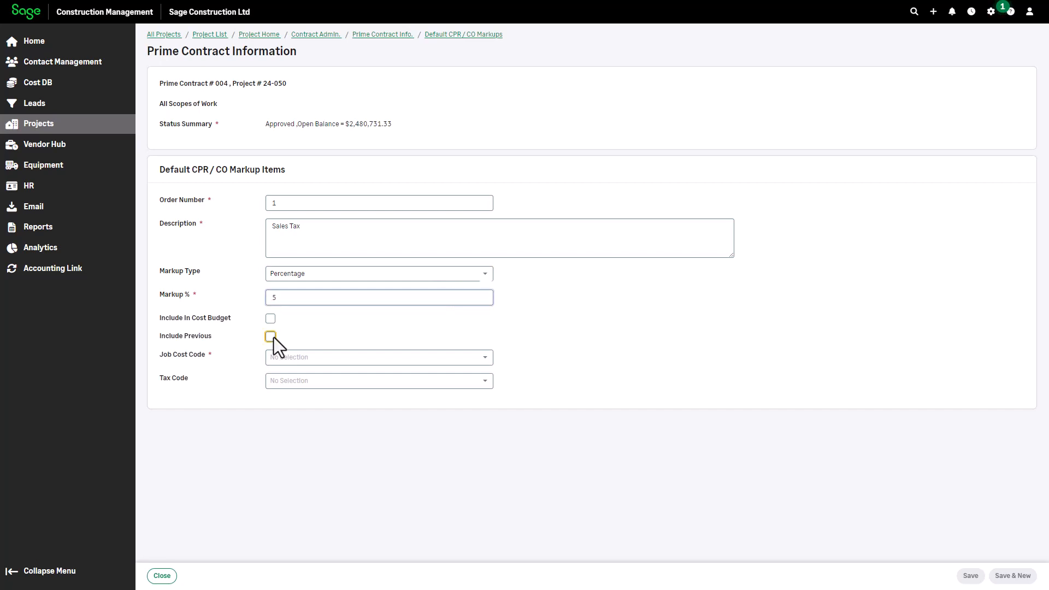
{"action": "left_click", "coordinate": [271, 336]}
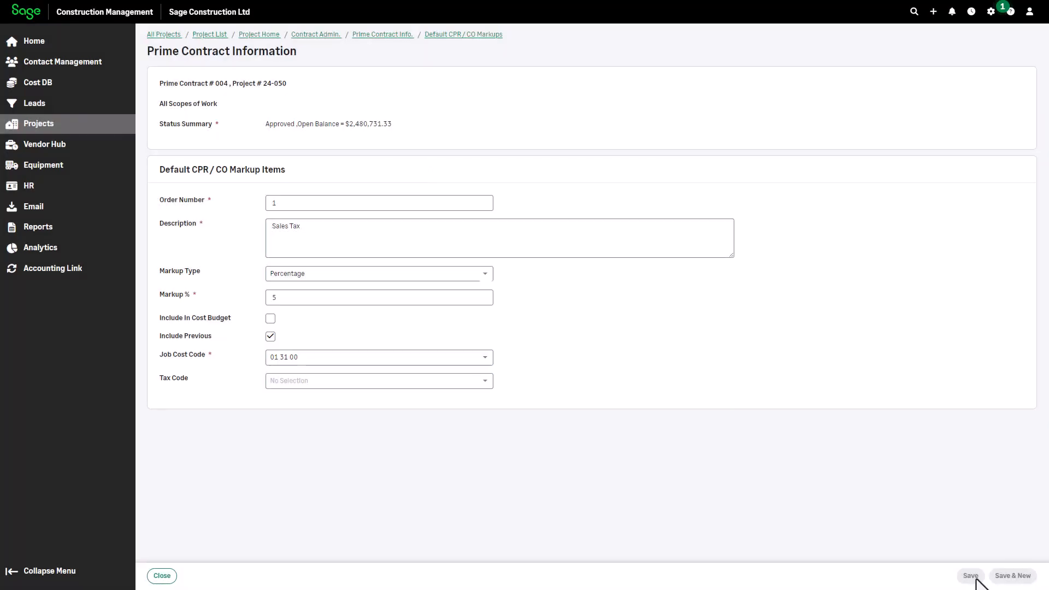
{"action": "left_click", "coordinate": [969, 575]}
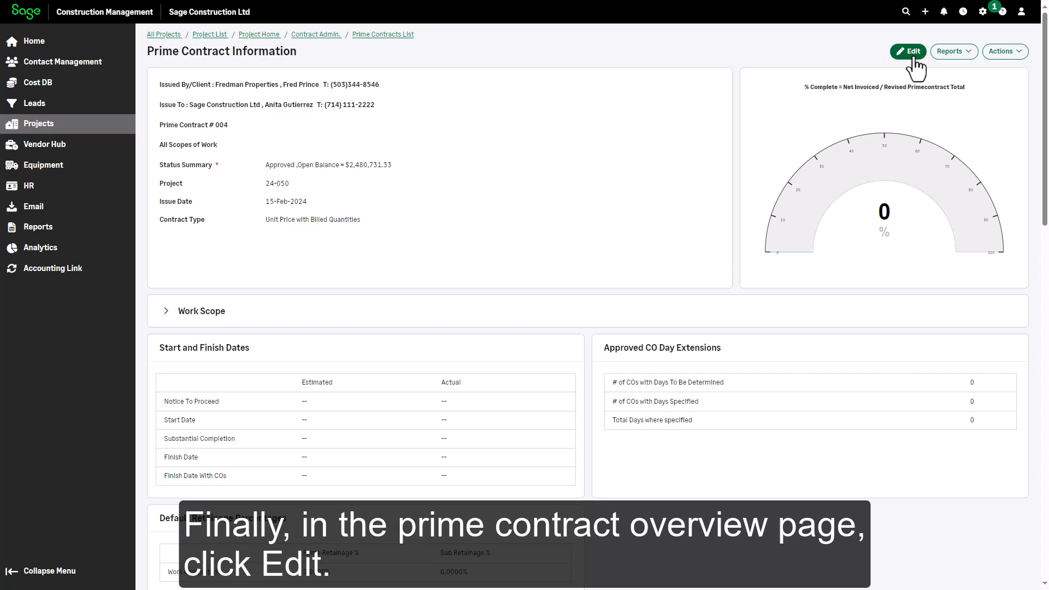
- Edit contract 004 to start 4/1/2024 with 10% prime and sub retainage, and save
{"action": "left_click", "coordinate": [908, 51]}
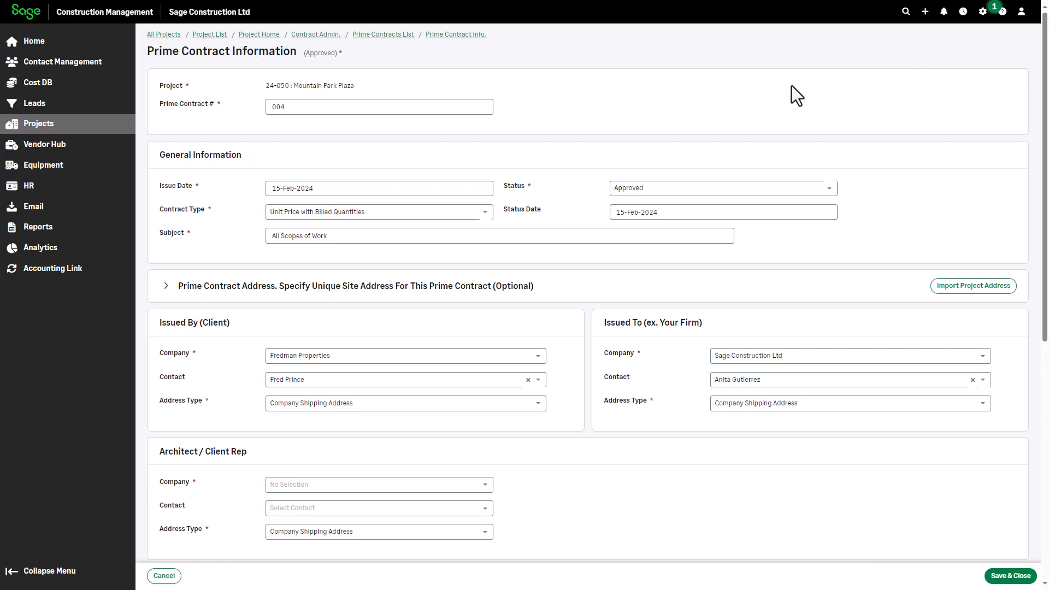
{"action": "left_click", "coordinate": [167, 285]}
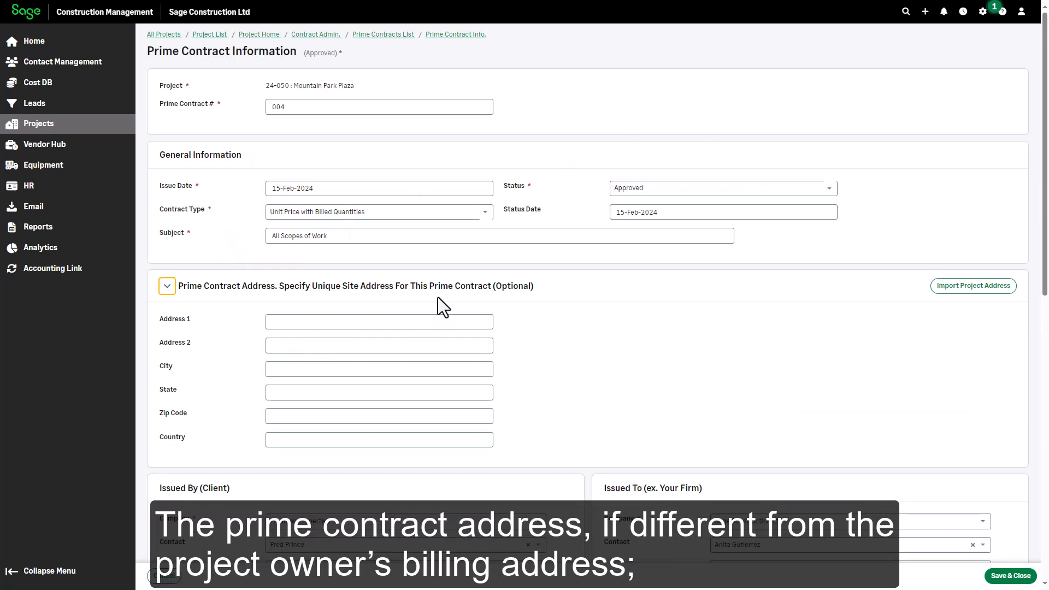
{"action": "scroll", "scroll_direction": "down", "scroll_amount": 3}
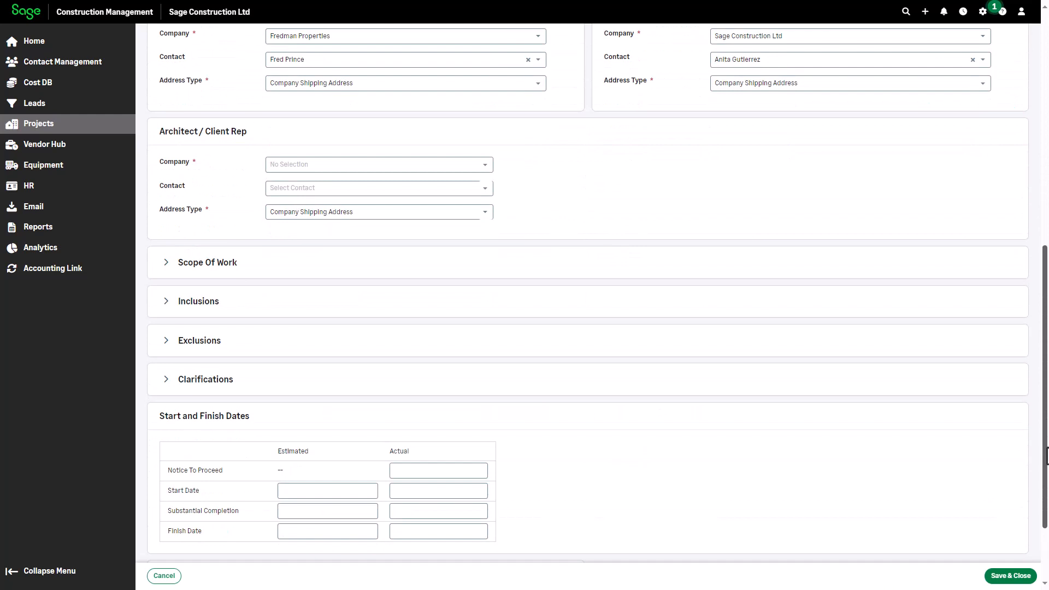
{"action": "scroll", "scroll_direction": "down", "scroll_amount": 3}
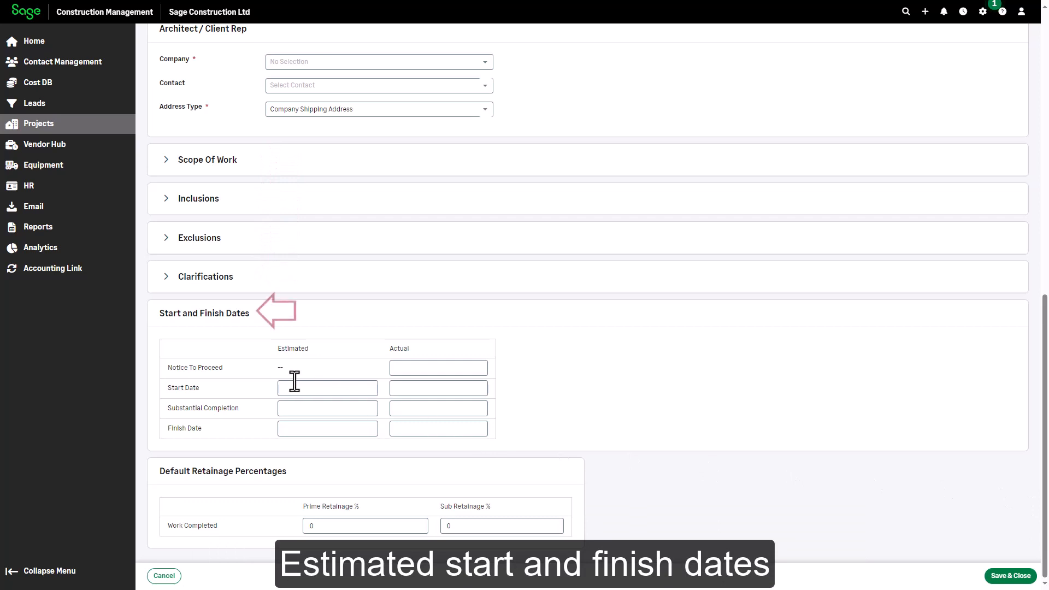
{"action": "left_click", "coordinate": [328, 387]}
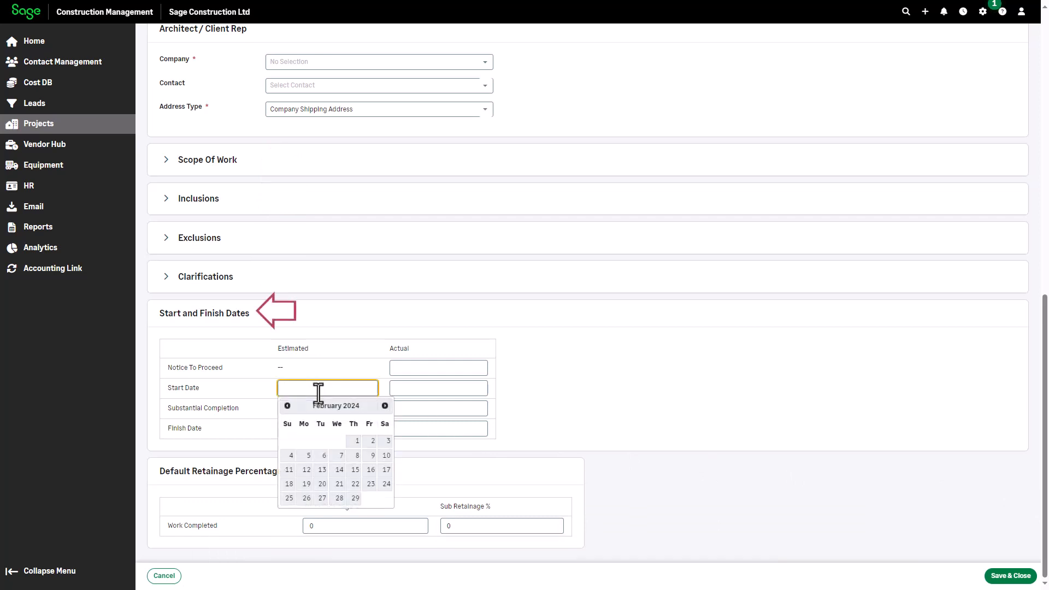
{"action": "type", "text": "4/1/"}
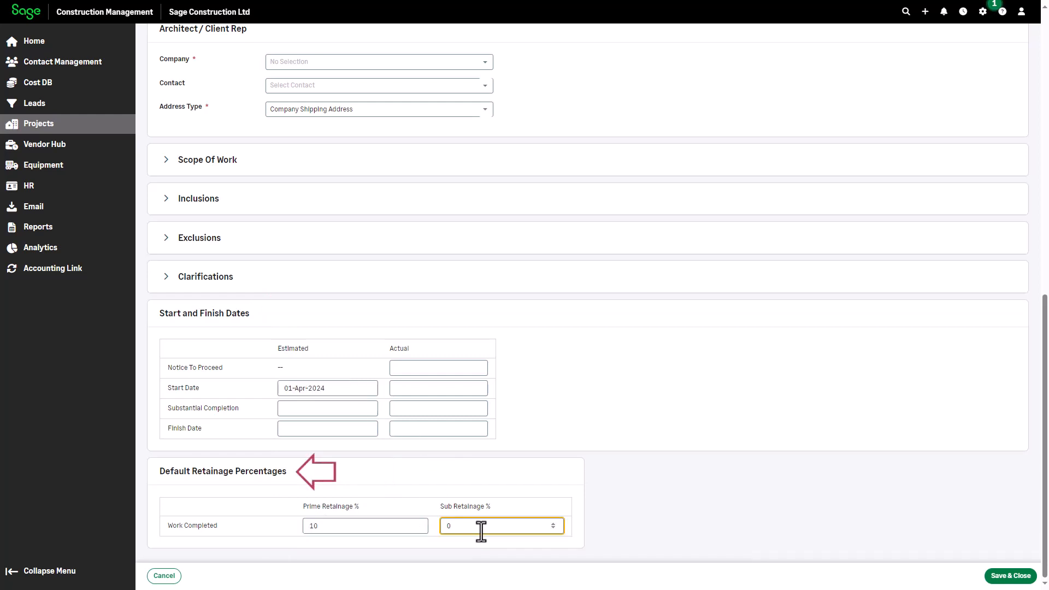
{"action": "type", "text": "10"}
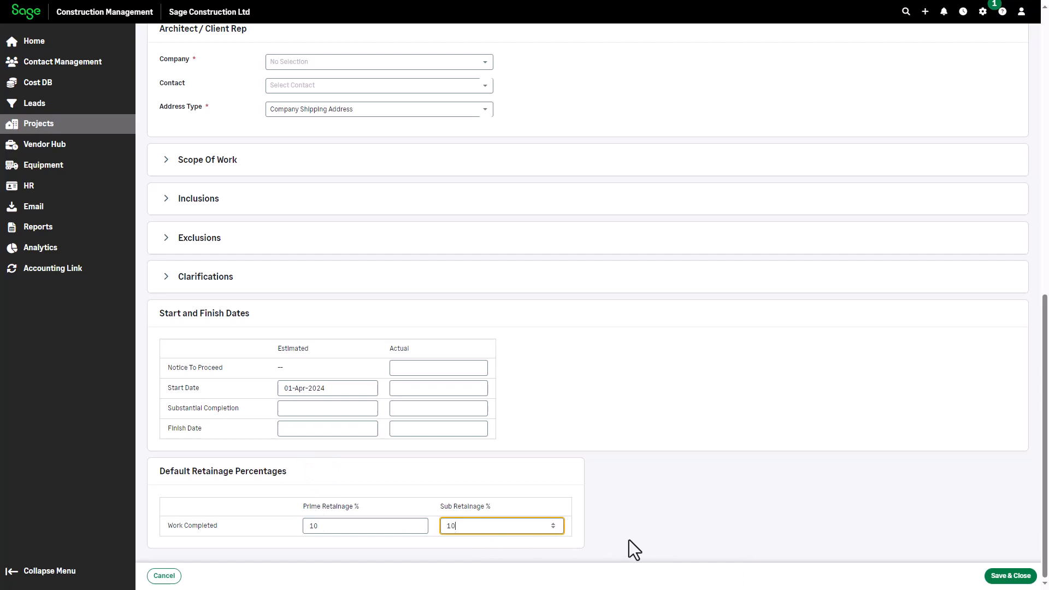
{"action": "left_click", "coordinate": [1011, 575]}
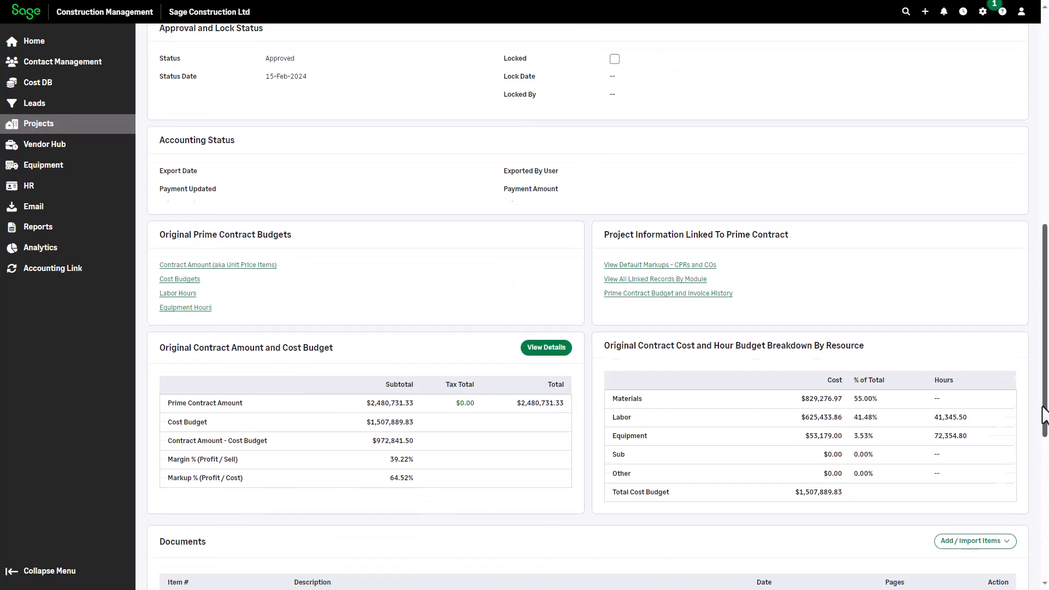
- Run the Prime Contract Details report on the Default template, saving the PDF to Linked Files
{"action": "scroll", "scroll_direction": "up", "scroll_amount": 3}
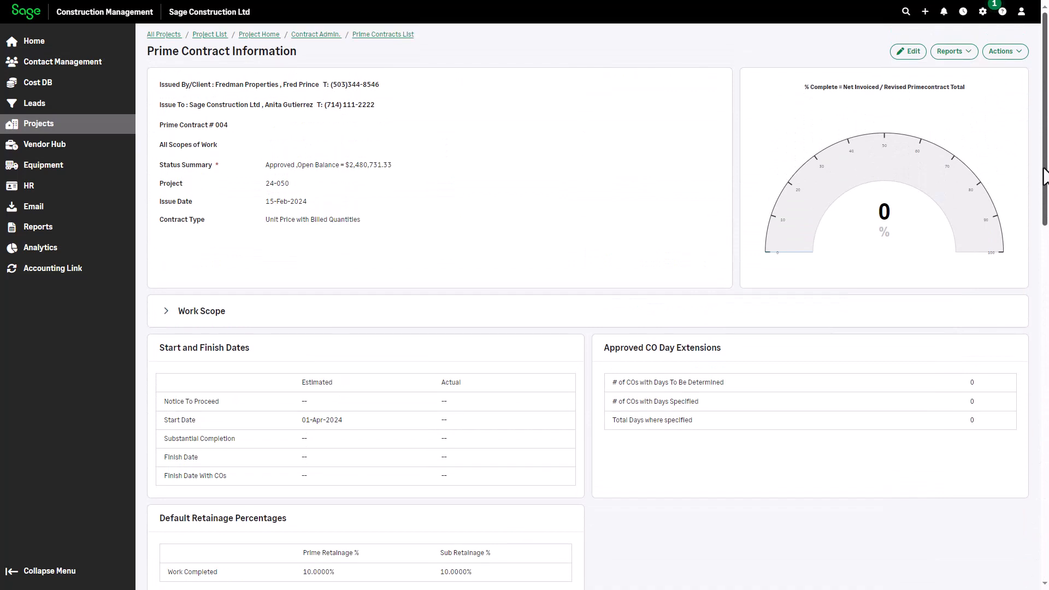
{"action": "mouse_move", "coordinate": [891, 118]}
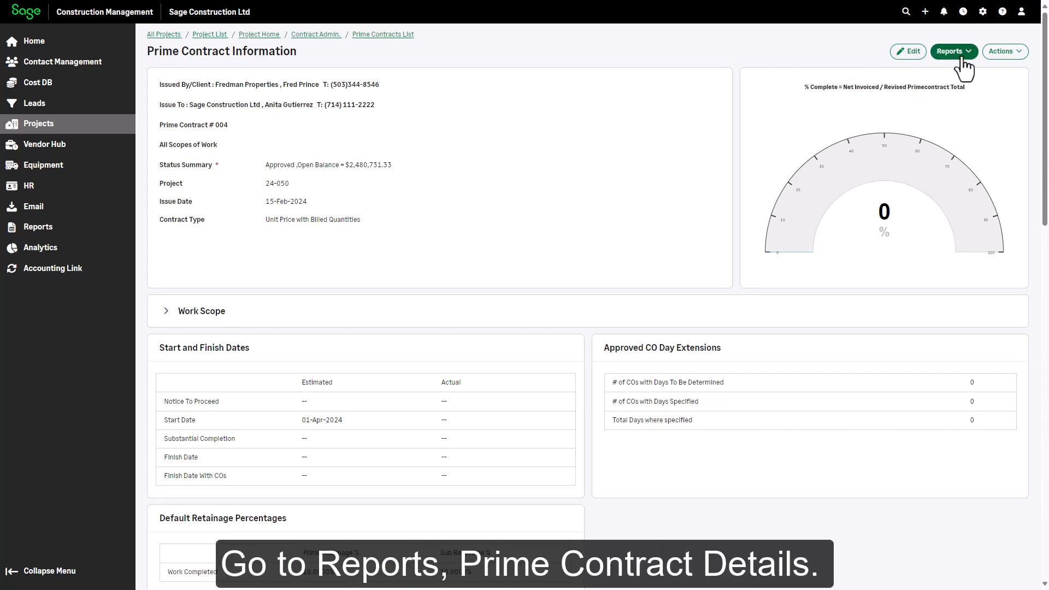
{"action": "left_click", "coordinate": [953, 51]}
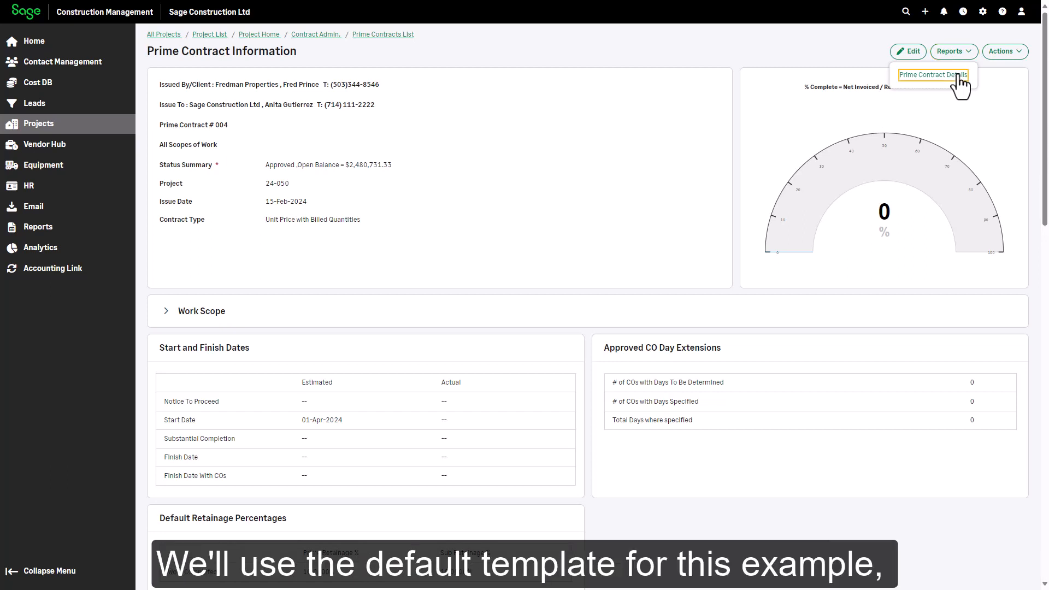
{"action": "left_click", "coordinate": [934, 75]}
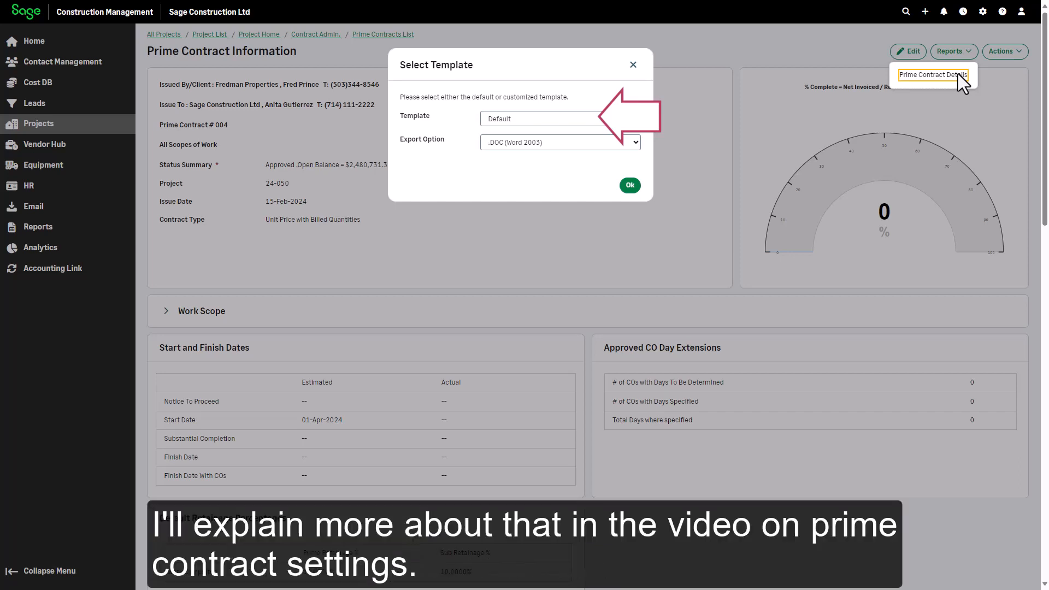
{"action": "left_click", "coordinate": [632, 142]}
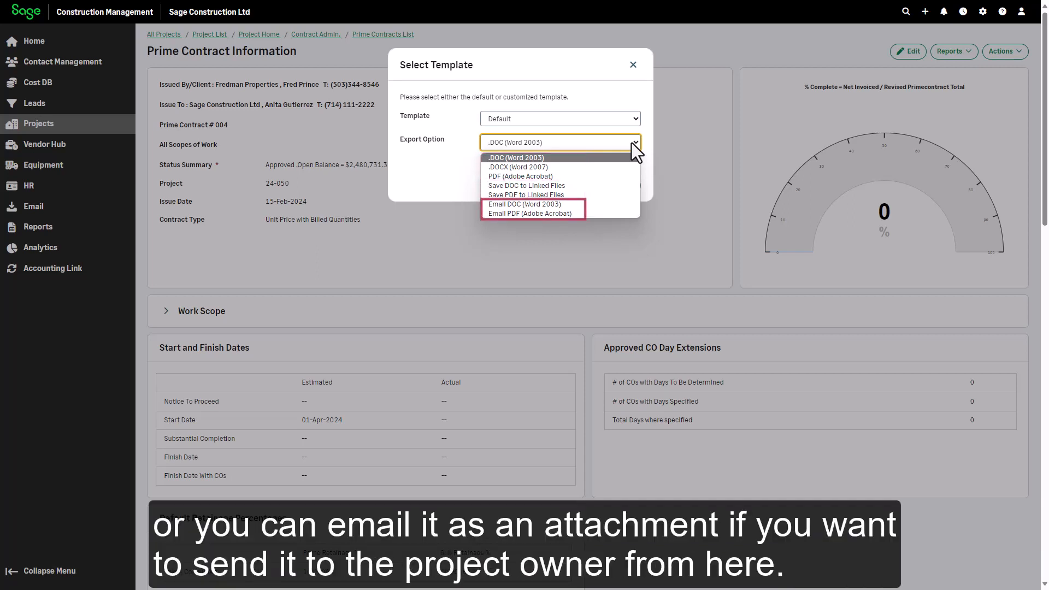
{"action": "mouse_move", "coordinate": [614, 172]}
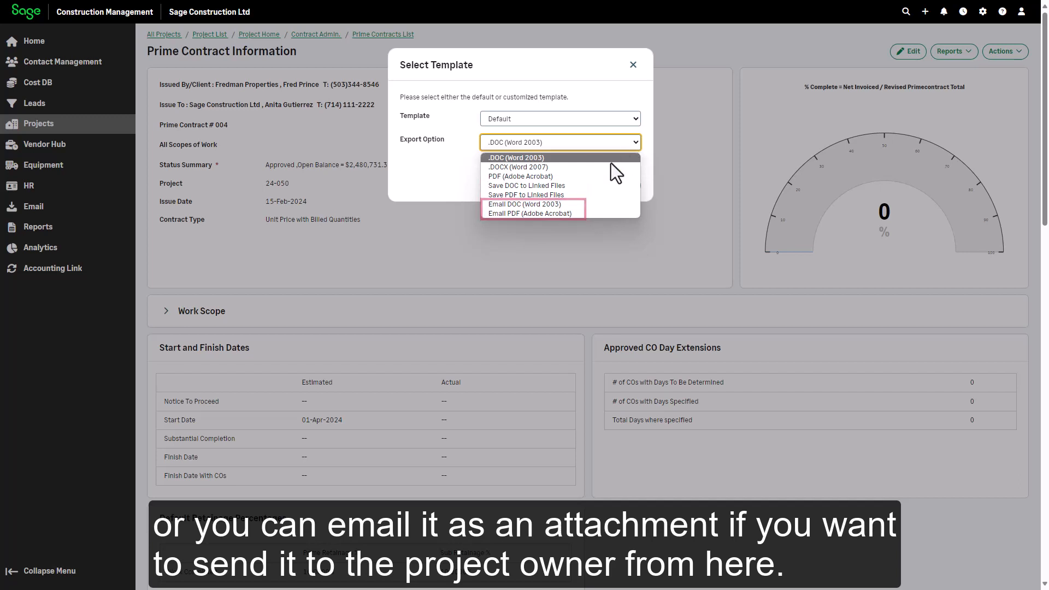
{"action": "left_click", "coordinate": [527, 194]}
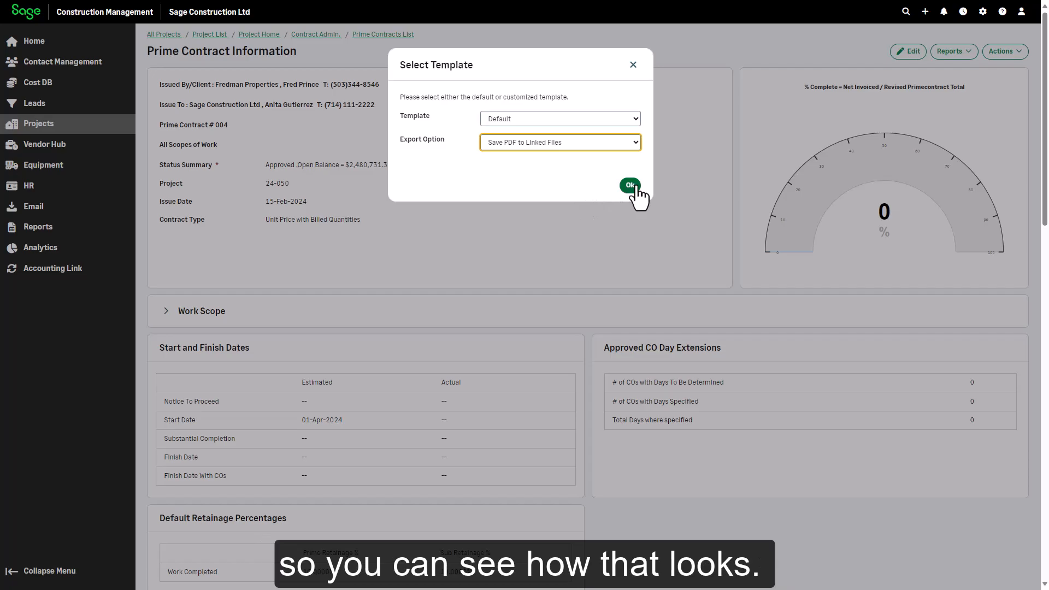
{"action": "left_click", "coordinate": [628, 186]}
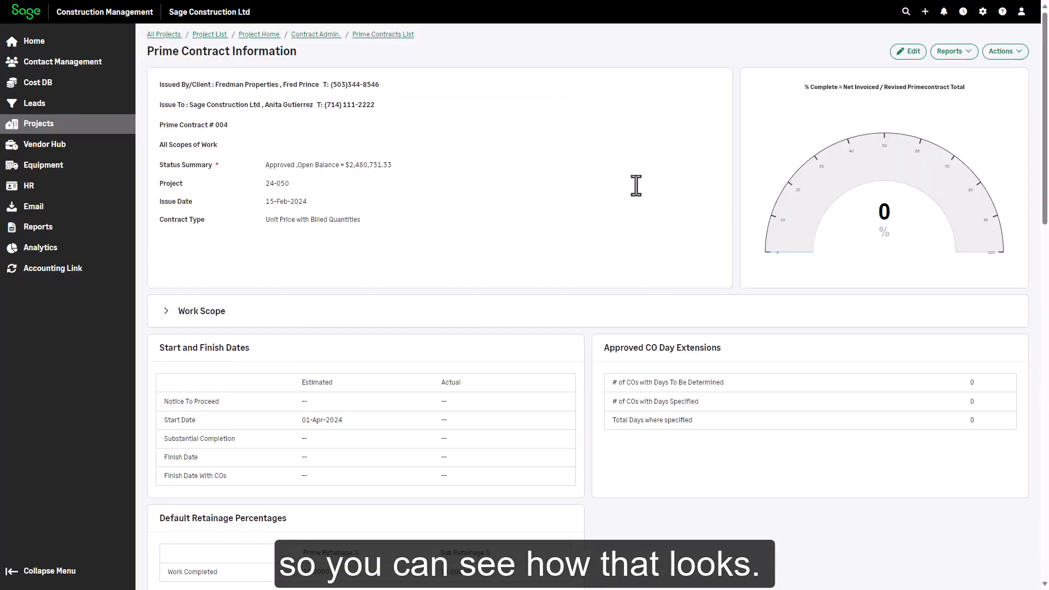
{"action": "mouse_move", "coordinate": [1043, 467]}
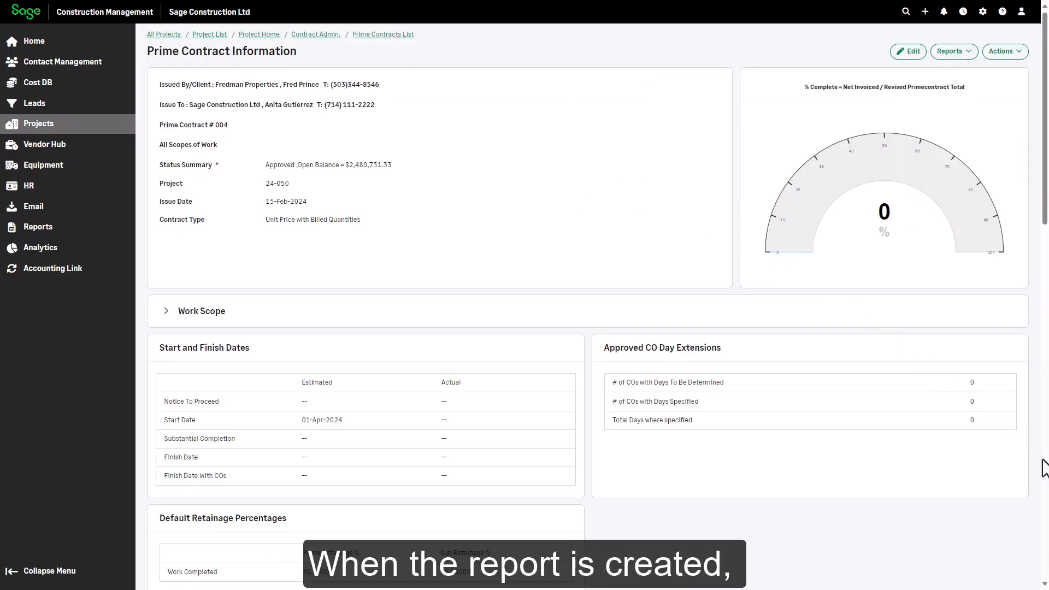
- Rename the linked report PDF to 'Prime Contract Details 004' and save
{"action": "scroll", "scroll_direction": "down", "scroll_amount": 3}
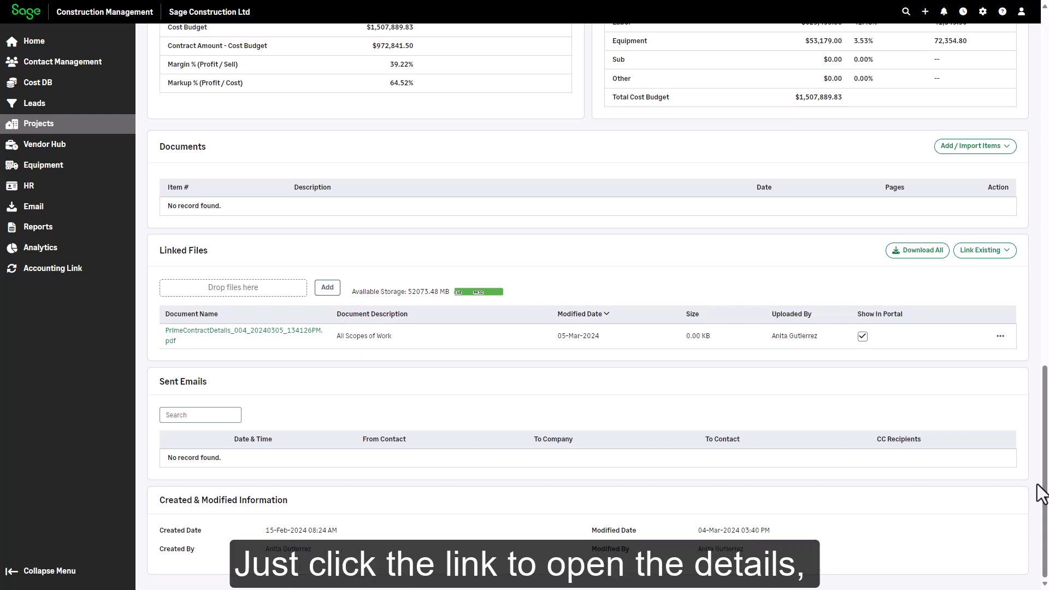
{"action": "mouse_move", "coordinate": [266, 348]}
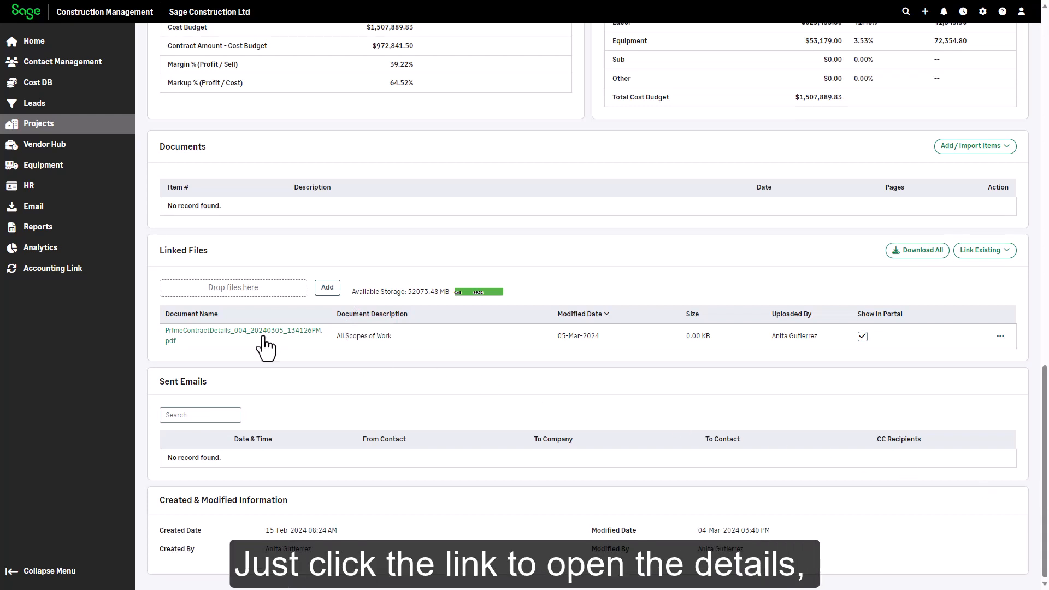
{"action": "left_click", "coordinate": [244, 335]}
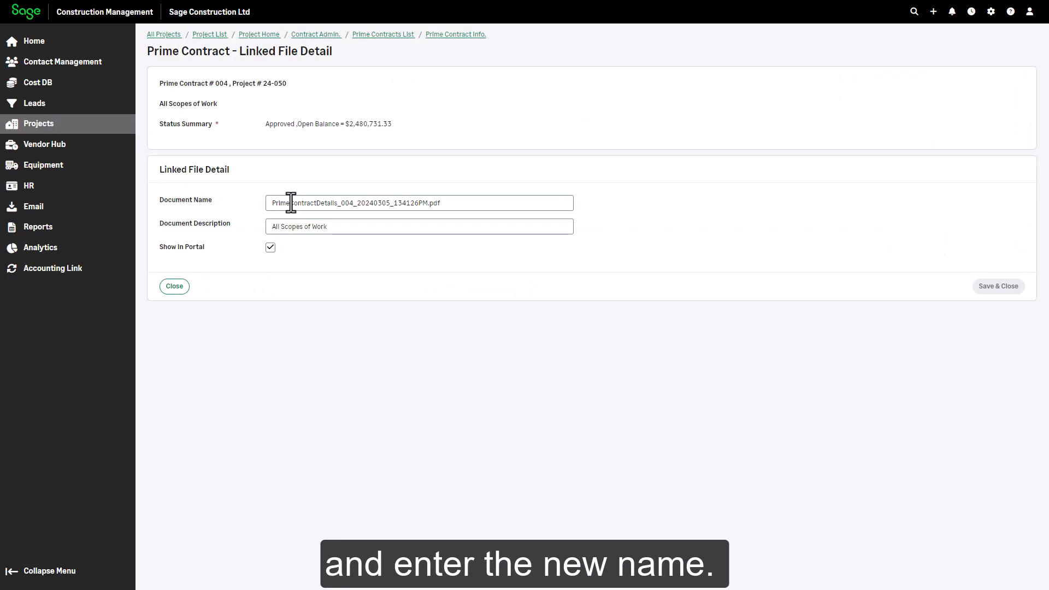
{"action": "double_click", "coordinate": [362, 203]}
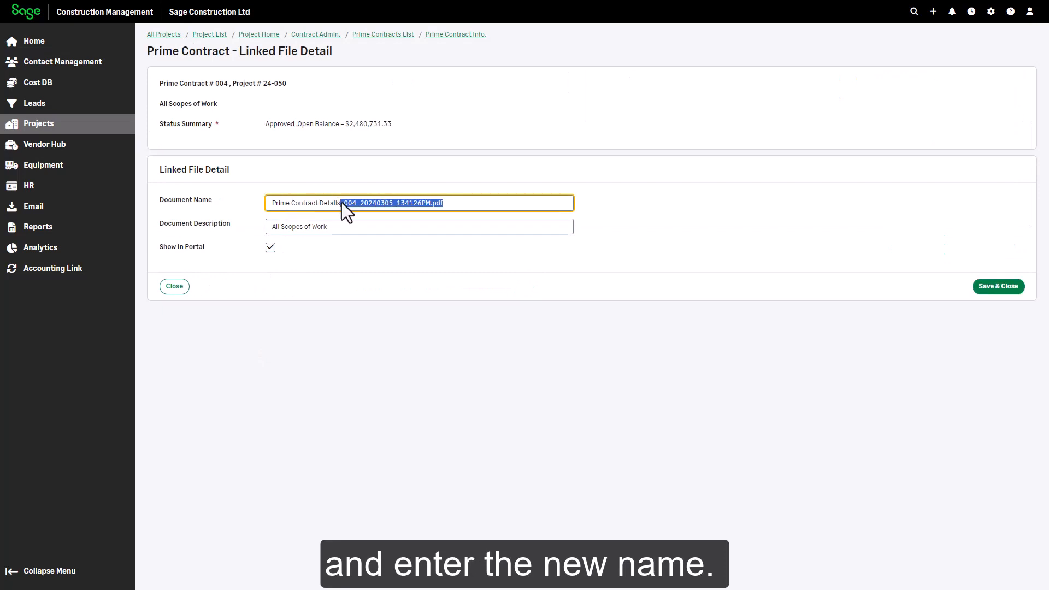
{"action": "left_click", "coordinate": [998, 287]}
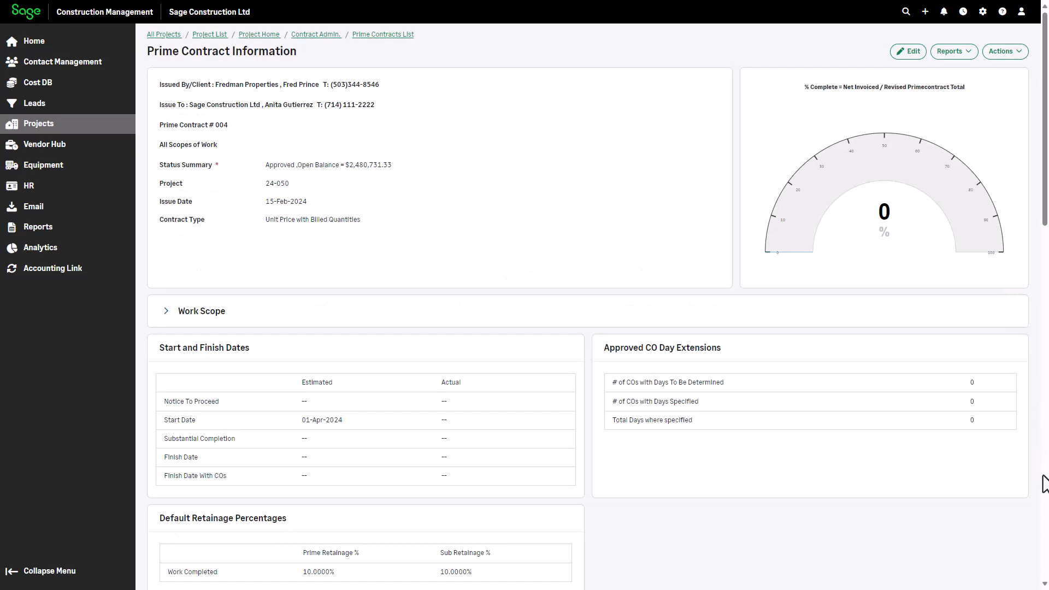
{"action": "scroll", "scroll_direction": "down", "scroll_amount": 3}
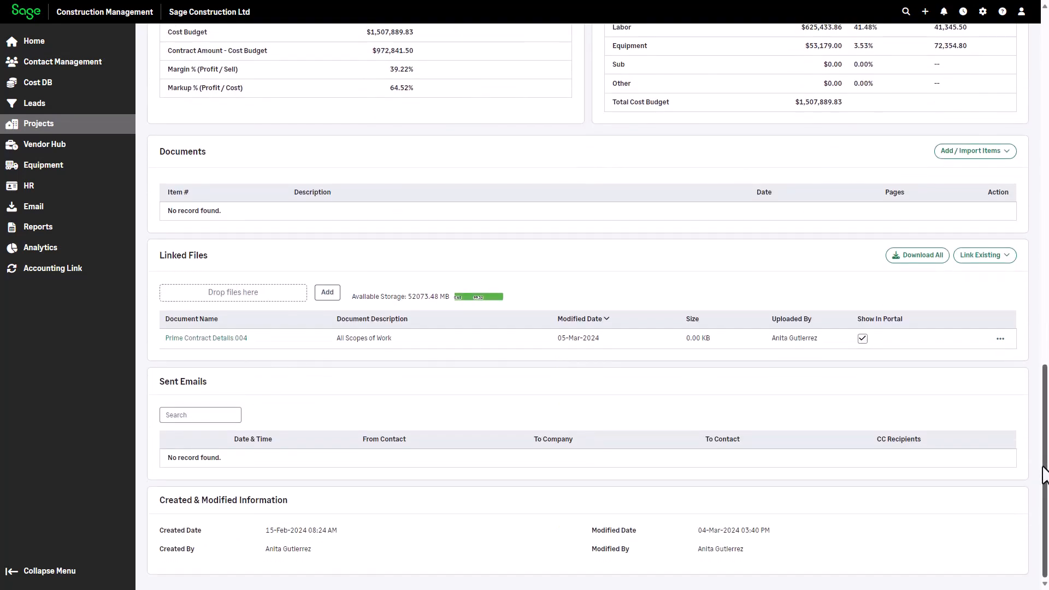
{"action": "left_click", "coordinate": [1001, 339]}
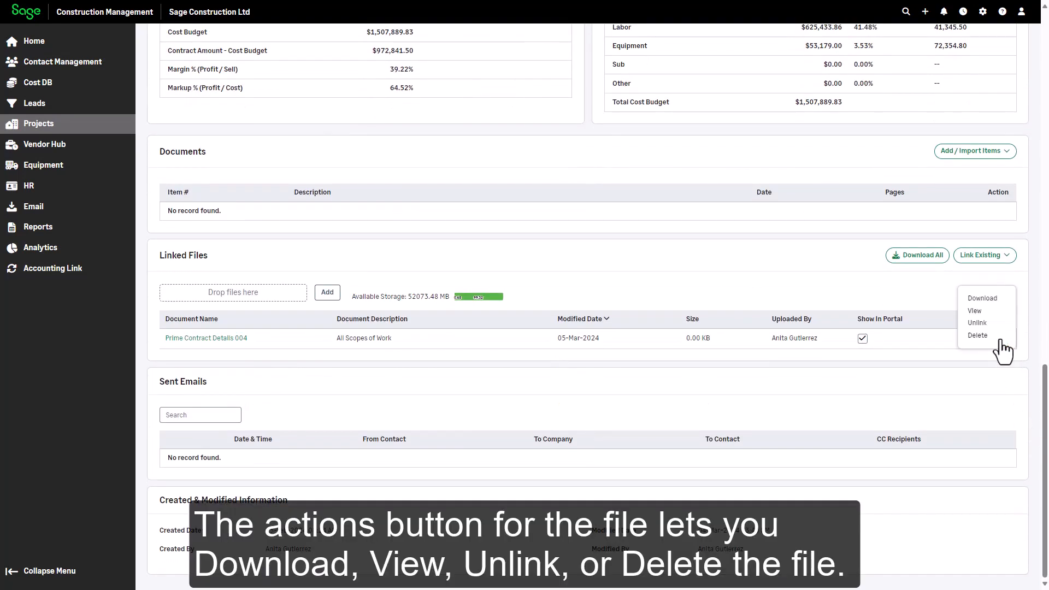
{"action": "mouse_move", "coordinate": [1005, 347]}
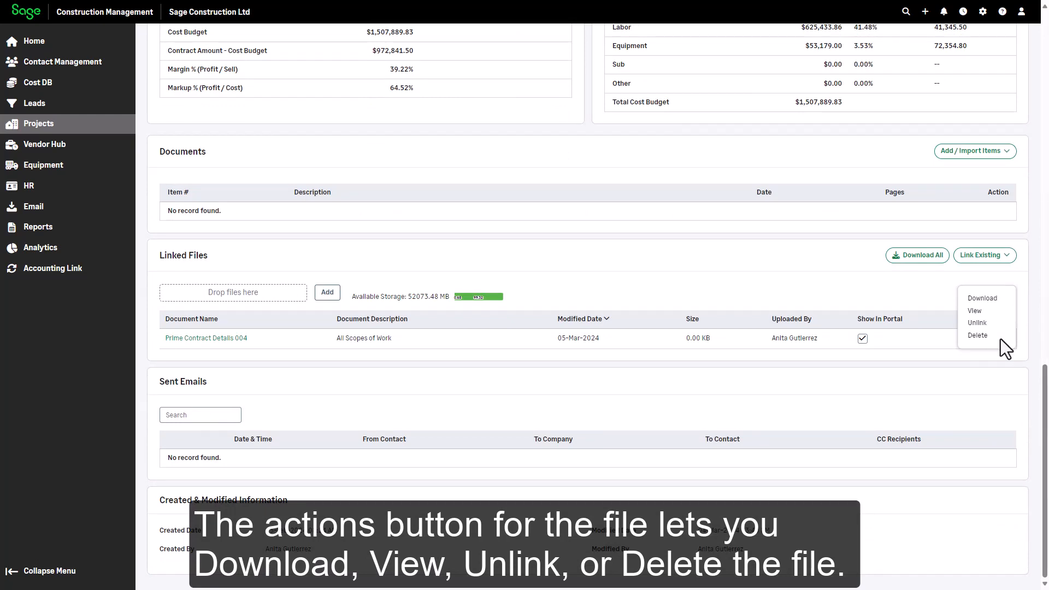
{"action": "mouse_move", "coordinate": [994, 342]}
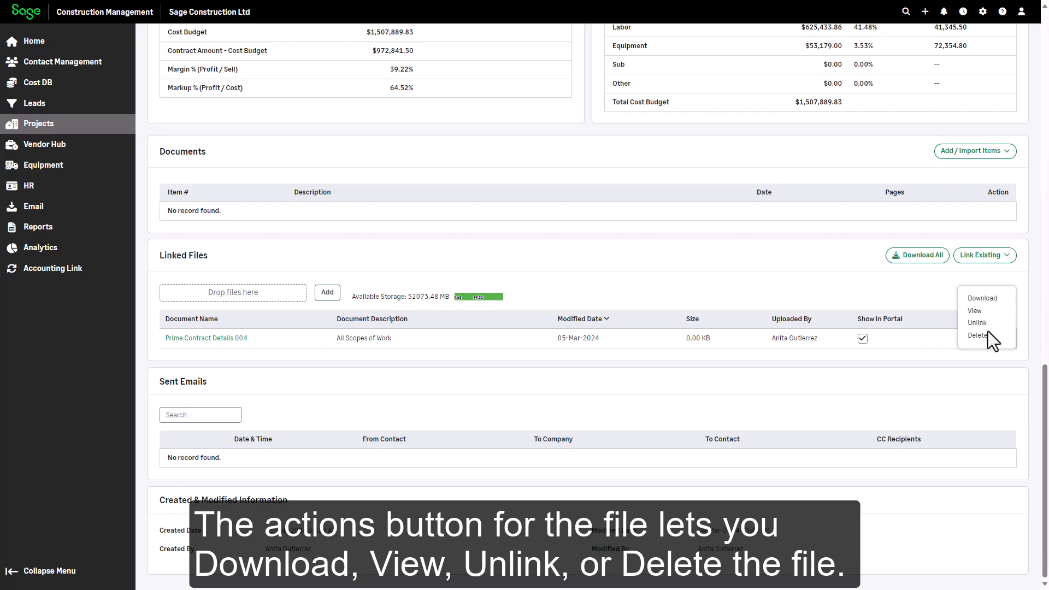
{"action": "left_click", "coordinate": [975, 310]}
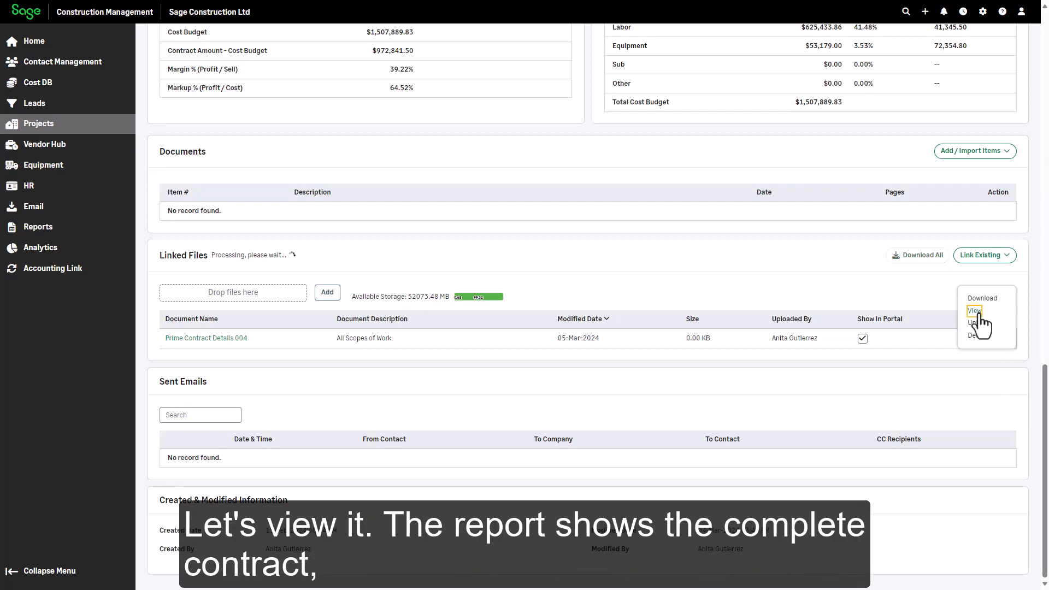
{"action": "left_click", "coordinate": [974, 310]}
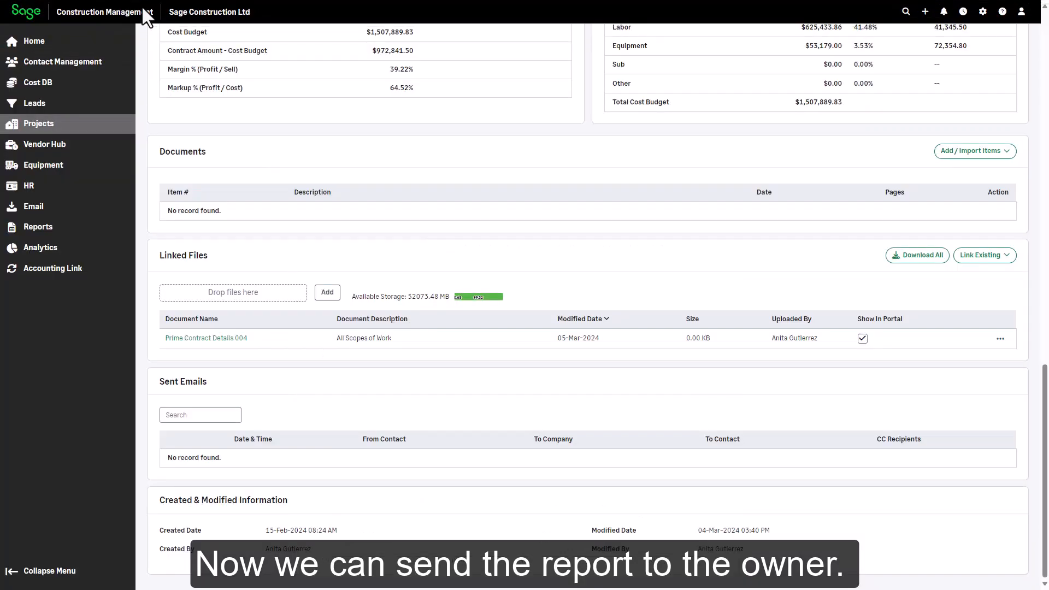
{"action": "scroll", "scroll_direction": "up", "scroll_amount": 3}
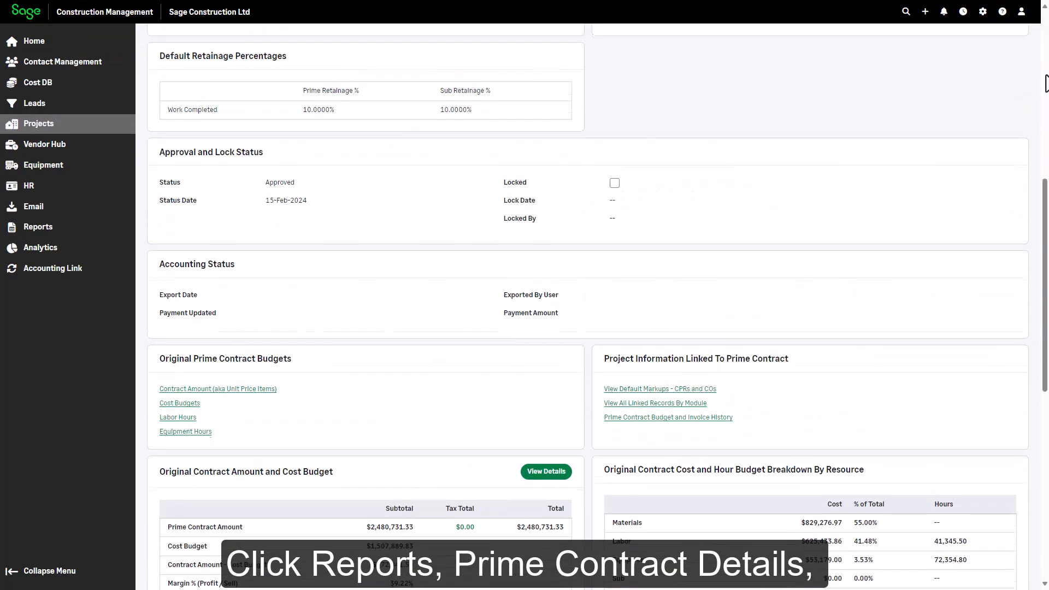
- Export the Prime Contract Details report as an Email PDF using the Default email template
{"action": "left_click", "coordinate": [951, 51]}
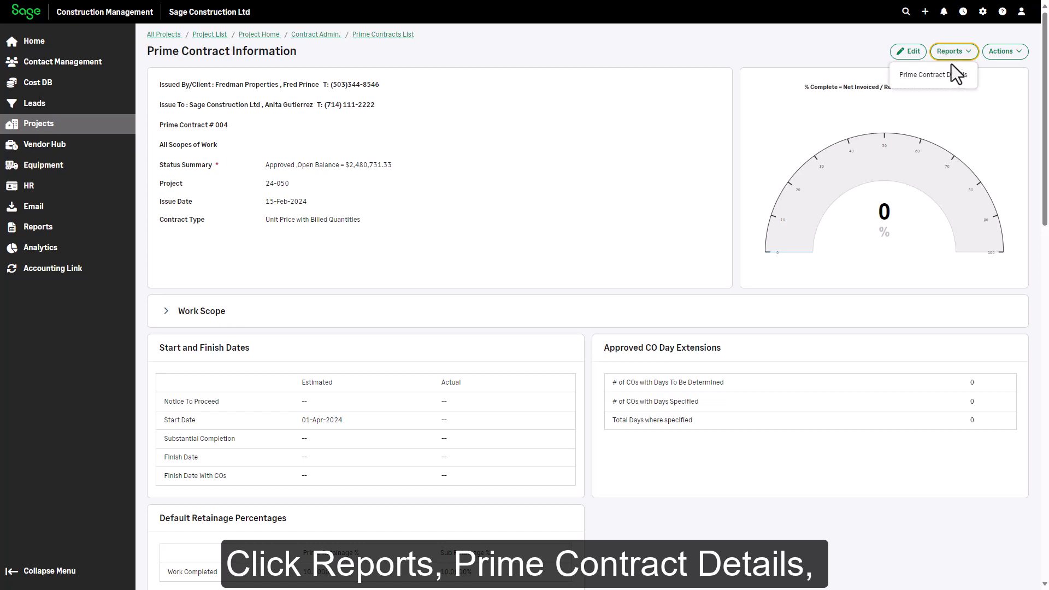
{"action": "left_click", "coordinate": [933, 74]}
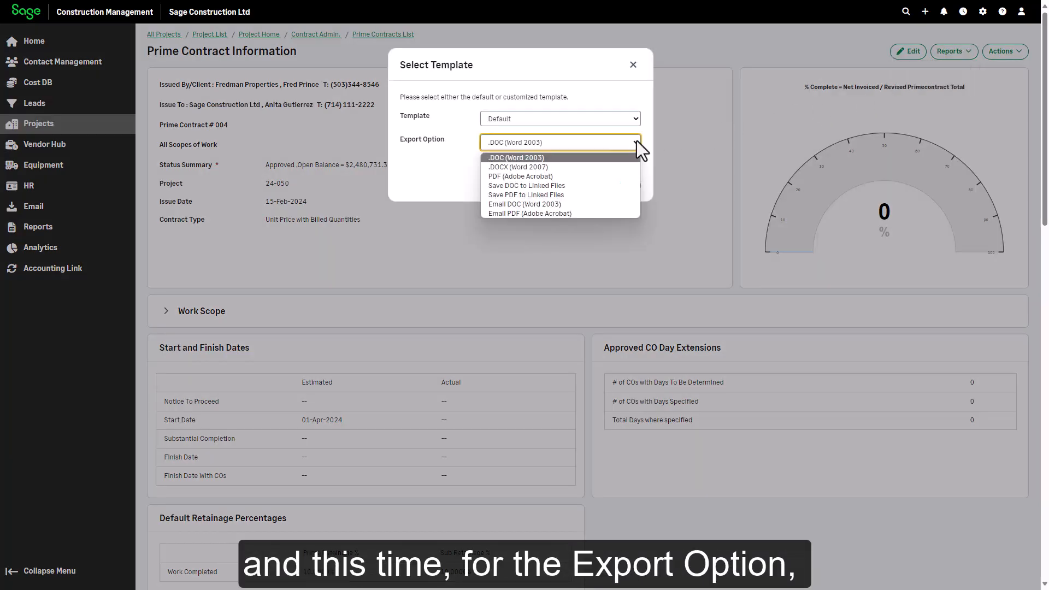
{"action": "left_click", "coordinate": [529, 213]}
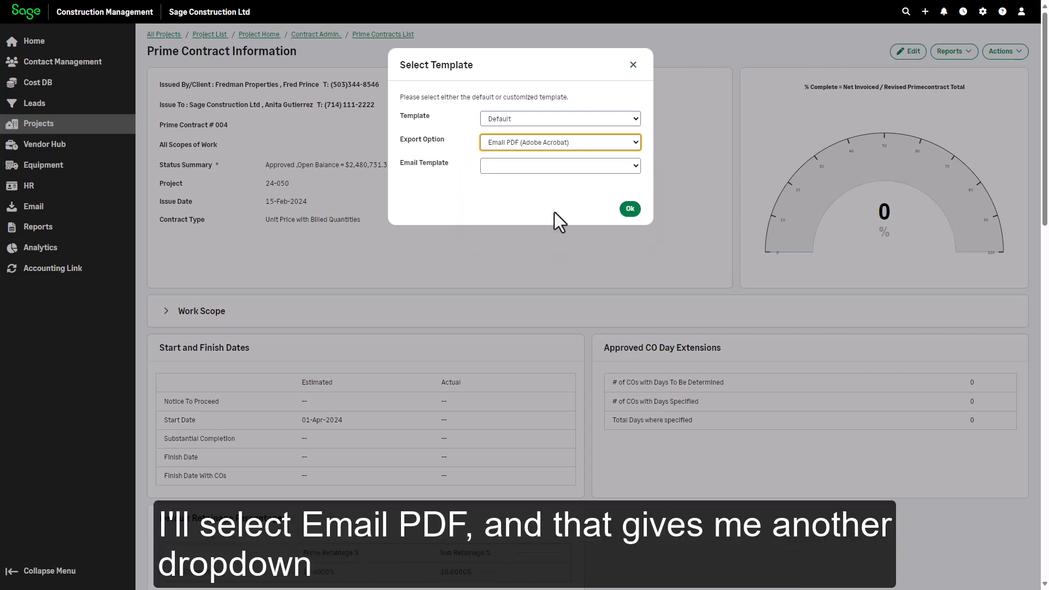
{"action": "left_click", "coordinate": [560, 165]}
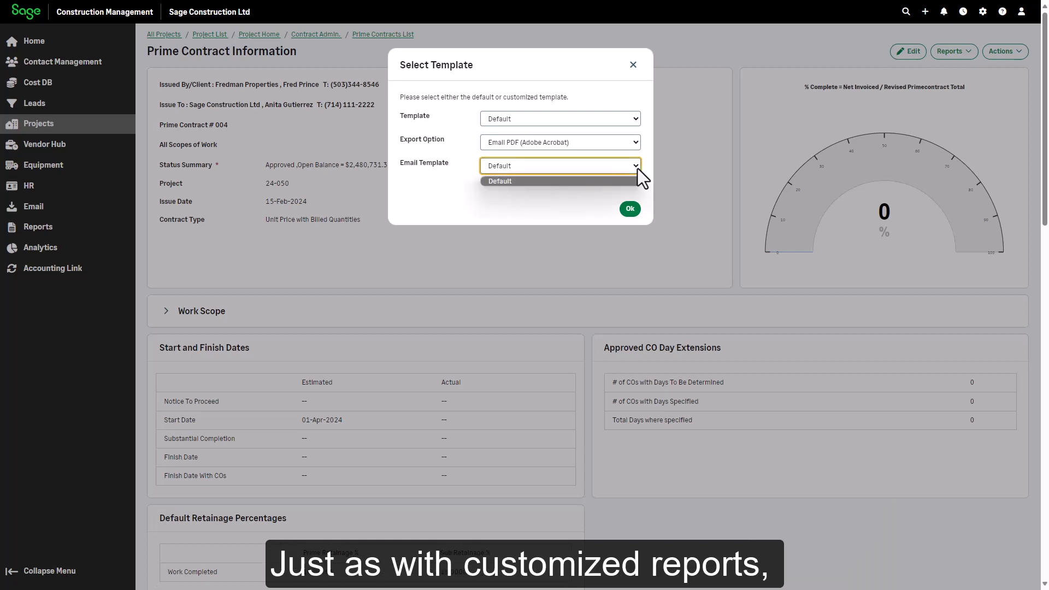
{"action": "left_click", "coordinate": [499, 181]}
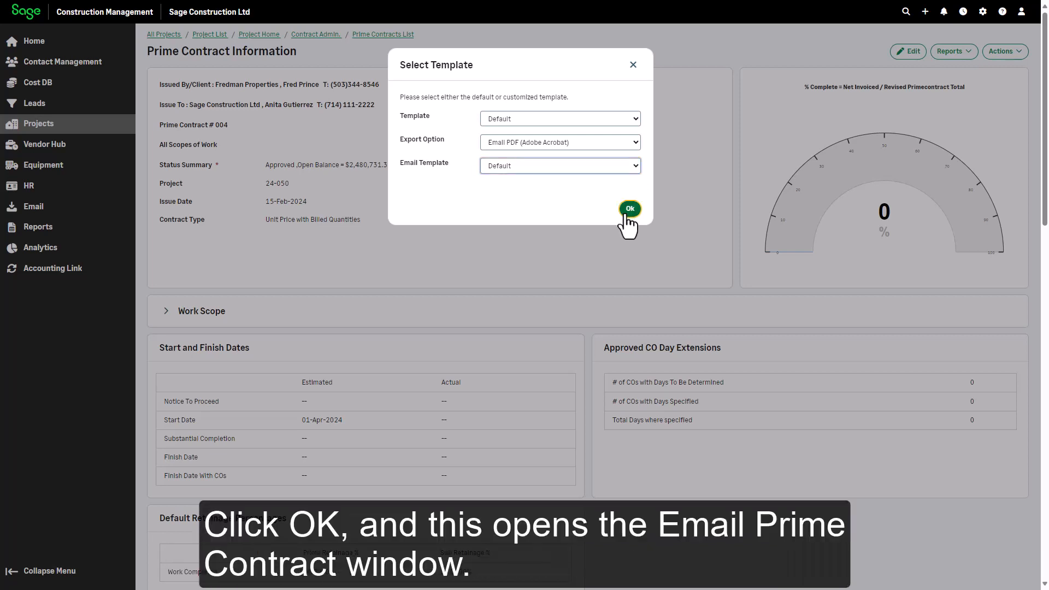
{"action": "left_click", "coordinate": [628, 208]}
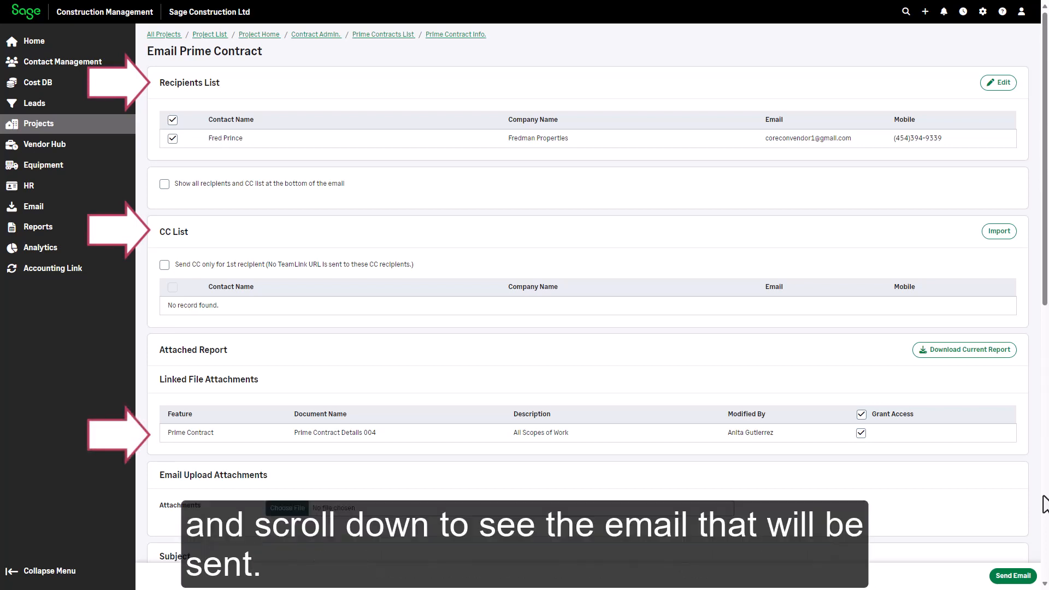
{"action": "scroll", "scroll_direction": "down", "scroll_amount": 3}
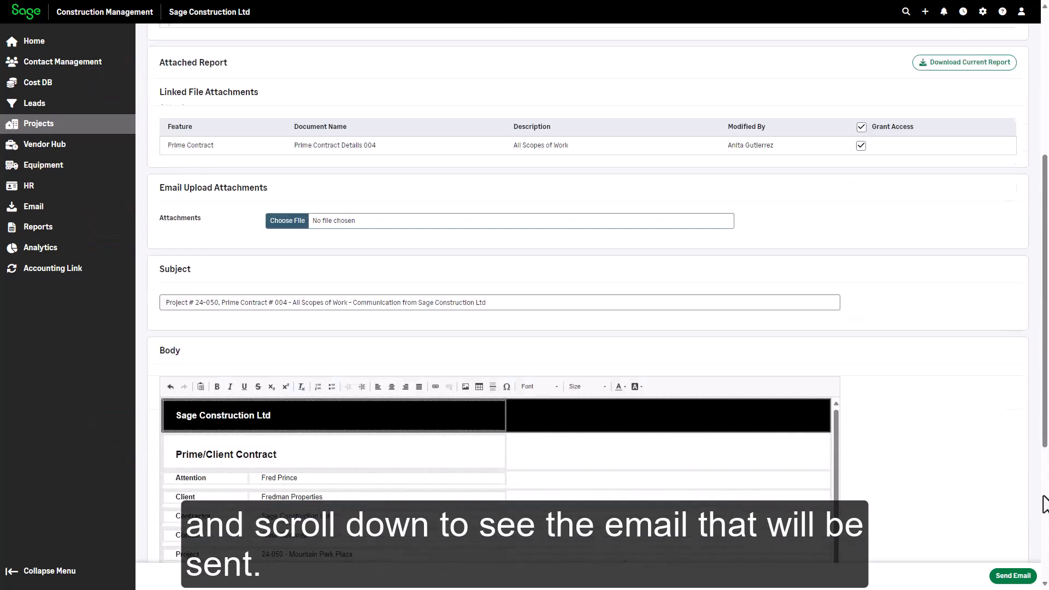
{"action": "scroll", "scroll_direction": "down", "scroll_amount": 3}
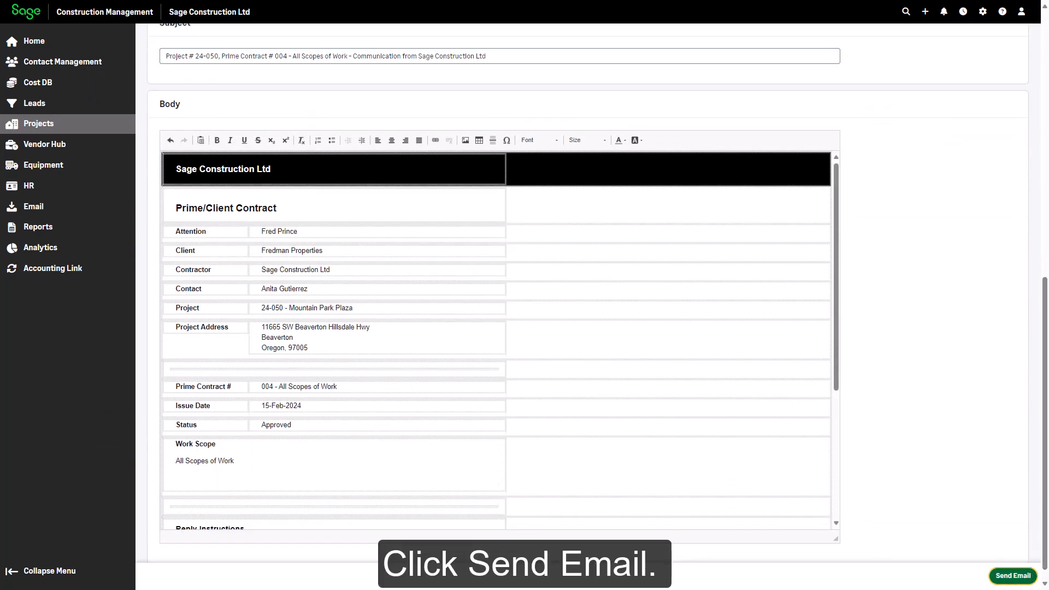
{"action": "left_click", "coordinate": [1013, 575]}
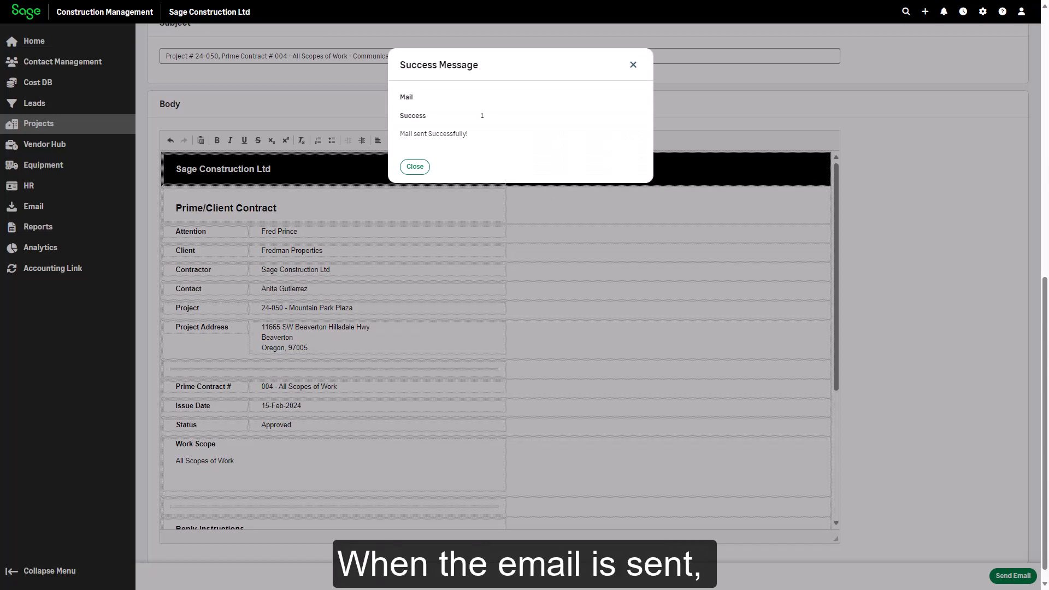
{"action": "mouse_move", "coordinate": [772, 189]}
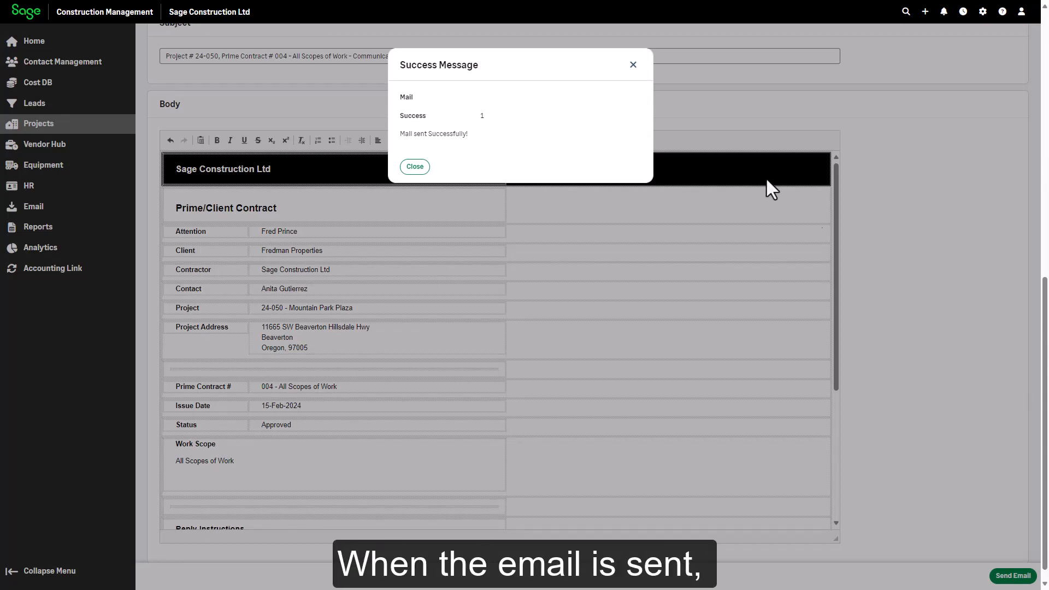
{"action": "left_click", "coordinate": [414, 167]}
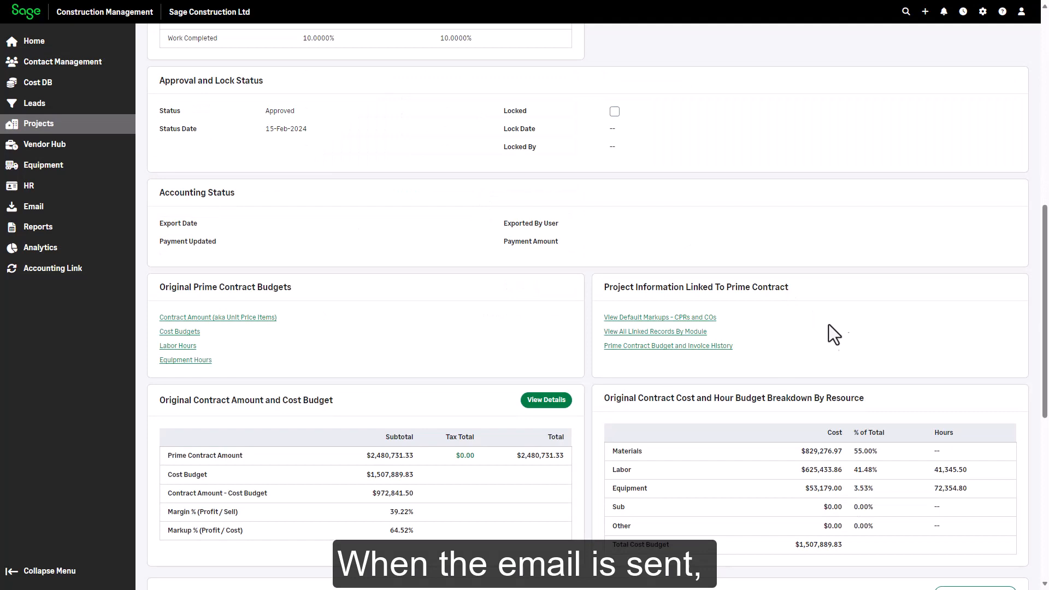
{"action": "scroll", "scroll_direction": "down", "scroll_amount": 3}
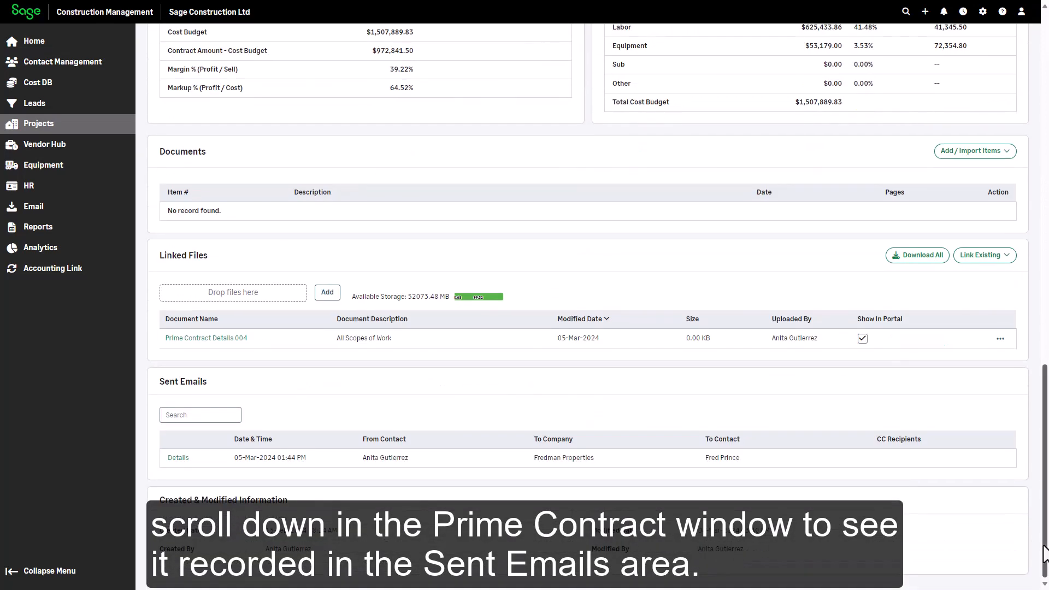